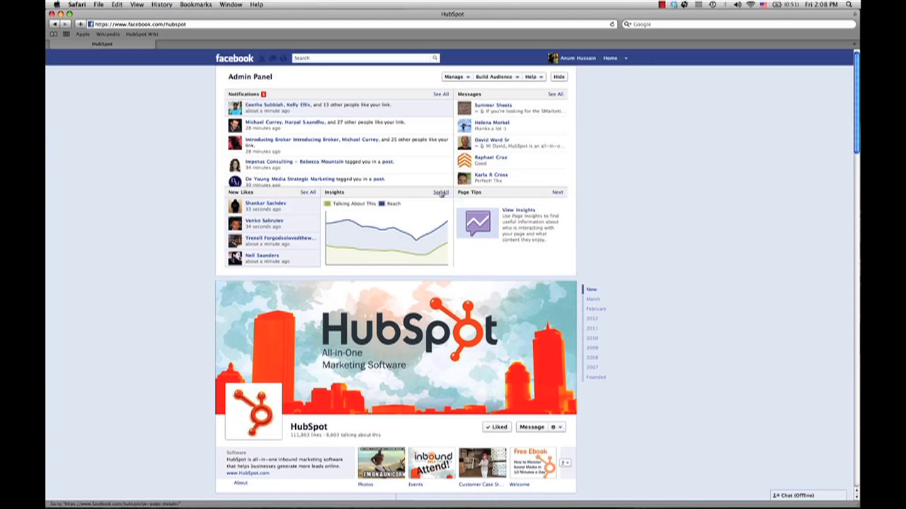
Export HubSpot's page-level Insights data for 2/23–3/23/2012 and download it as an .xls file.
{"action": "left_click", "coordinate": [440, 192]}
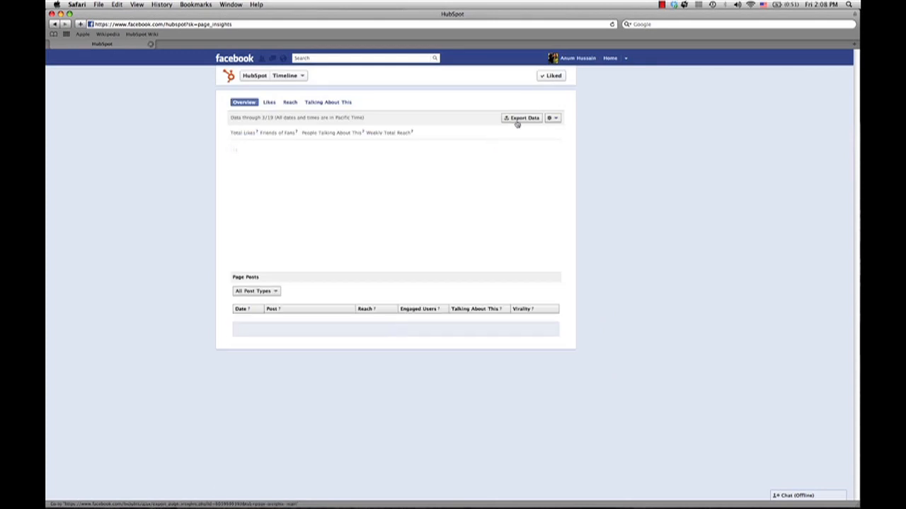
{"action": "left_click", "coordinate": [522, 118]}
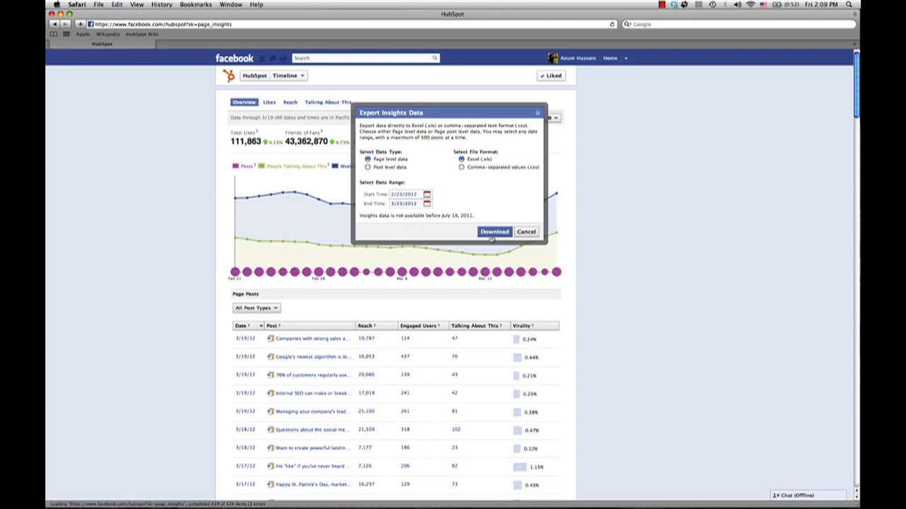
{"action": "left_click", "coordinate": [493, 232]}
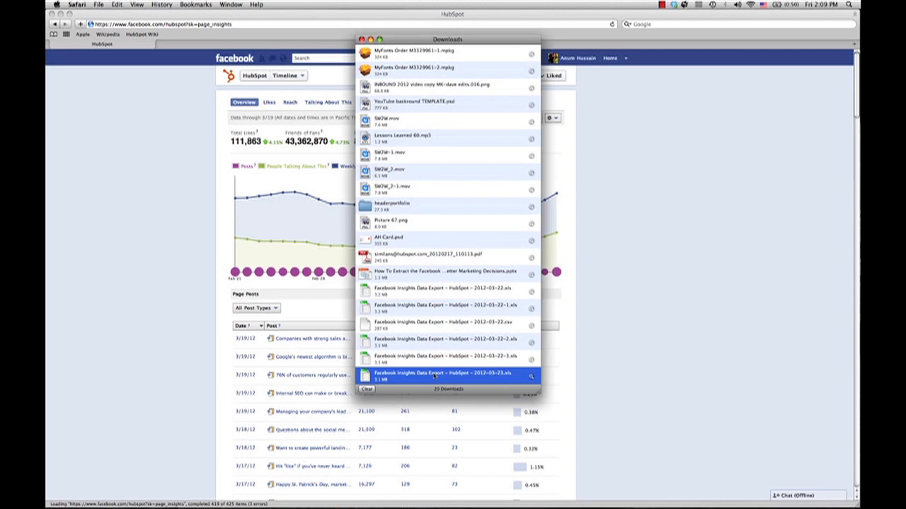
Open the downloaded Insights .xls and browse the Daily Like Sources and weekly viral reach sheets, returning to Key metrics.
{"action": "double_click", "coordinate": [447, 374]}
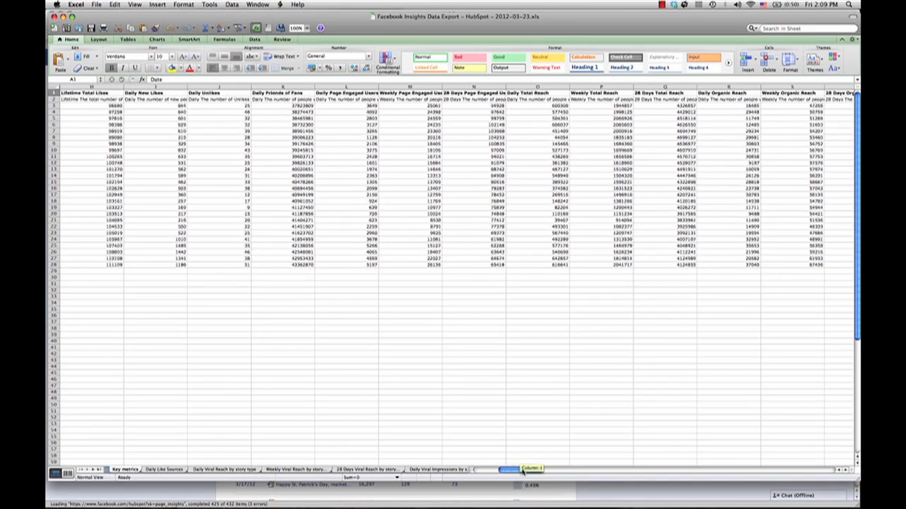
{"action": "scroll", "scroll_direction": "right", "scroll_amount": 3}
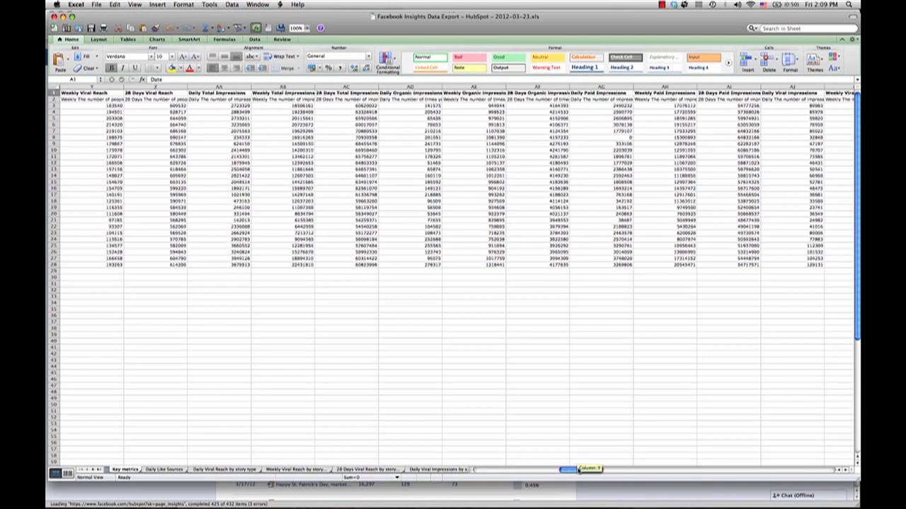
{"action": "left_click", "coordinate": [164, 469]}
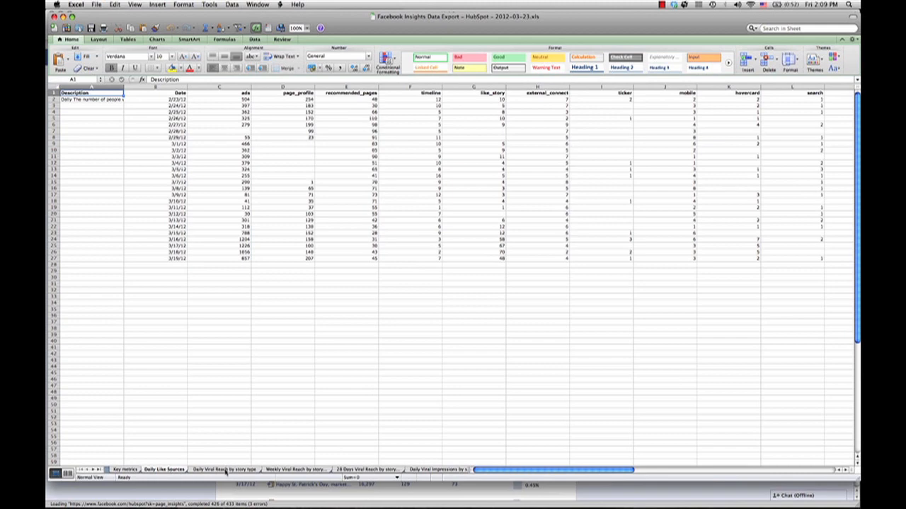
{"action": "left_click", "coordinate": [296, 469]}
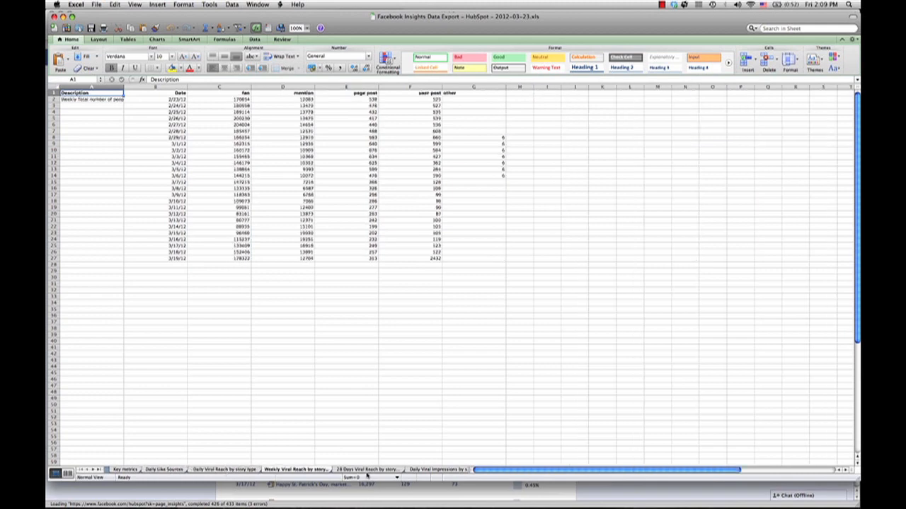
{"action": "left_click", "coordinate": [125, 470]}
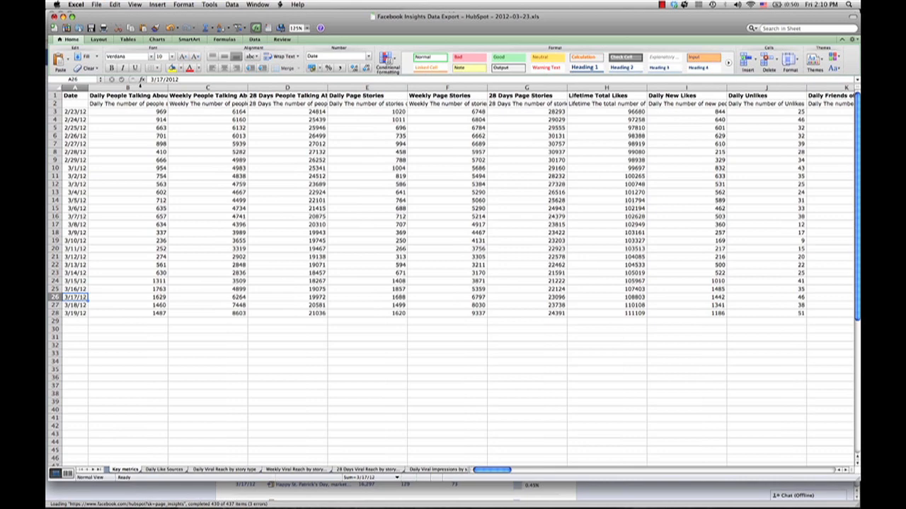
Select and delete the talking-about and page-stories columns on Key metrics.
{"action": "left_click", "coordinate": [128, 87]}
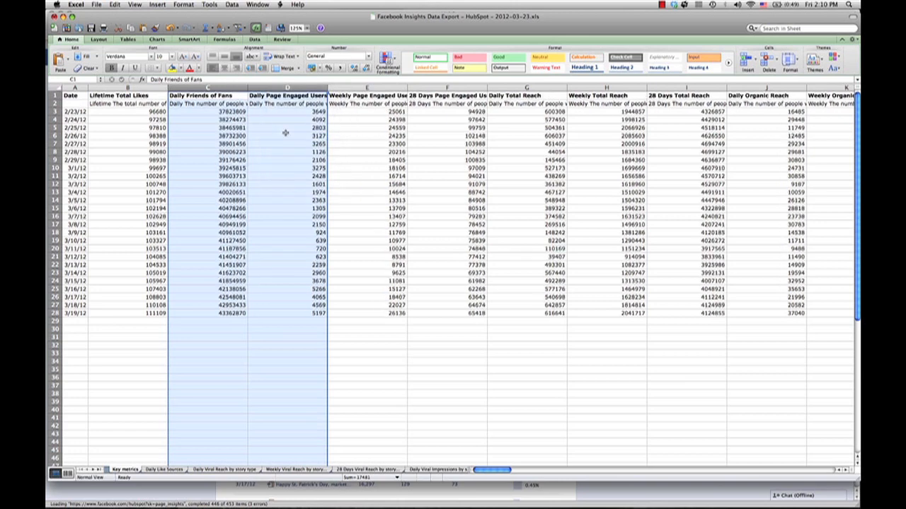
{"action": "left_click", "coordinate": [205, 104]}
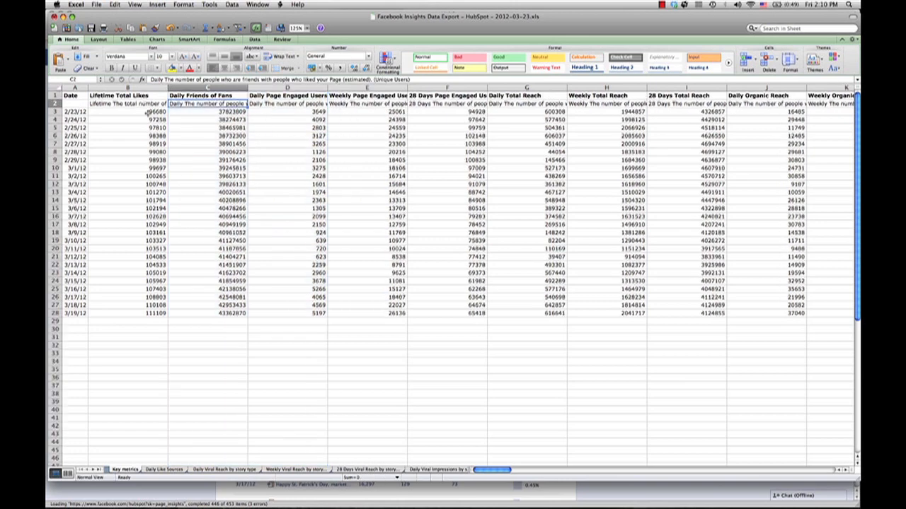
{"action": "left_click_drag", "start_coordinate": [128, 112], "coordinate": [127, 176]}
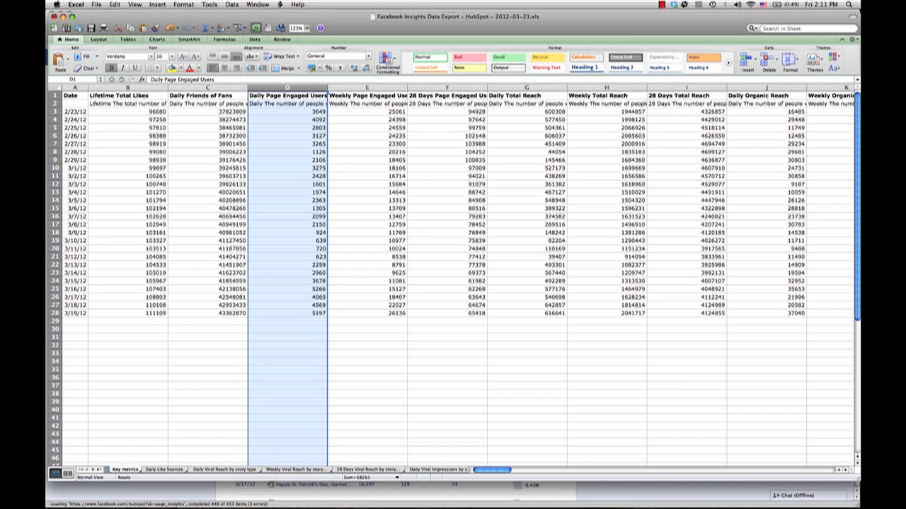
Delete the engaged-users, reach, impressions and consumers columns from Key metrics.
{"action": "scroll", "scroll_direction": "right", "scroll_amount": 3}
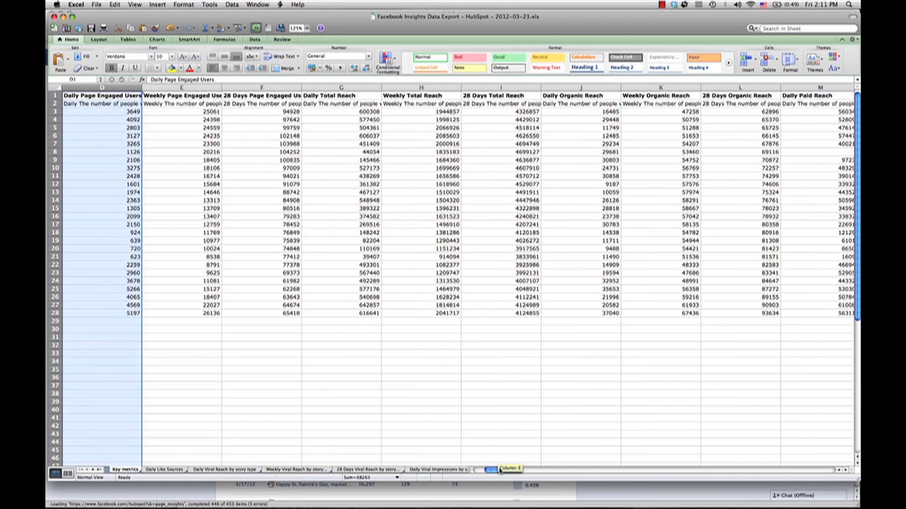
{"action": "scroll", "scroll_direction": "right", "scroll_amount": 3}
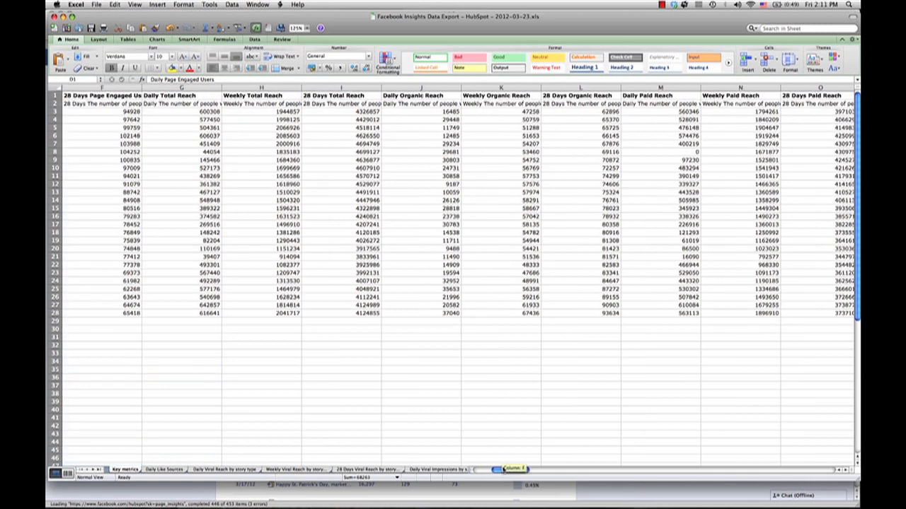
{"action": "scroll", "scroll_direction": "right", "scroll_amount": 3}
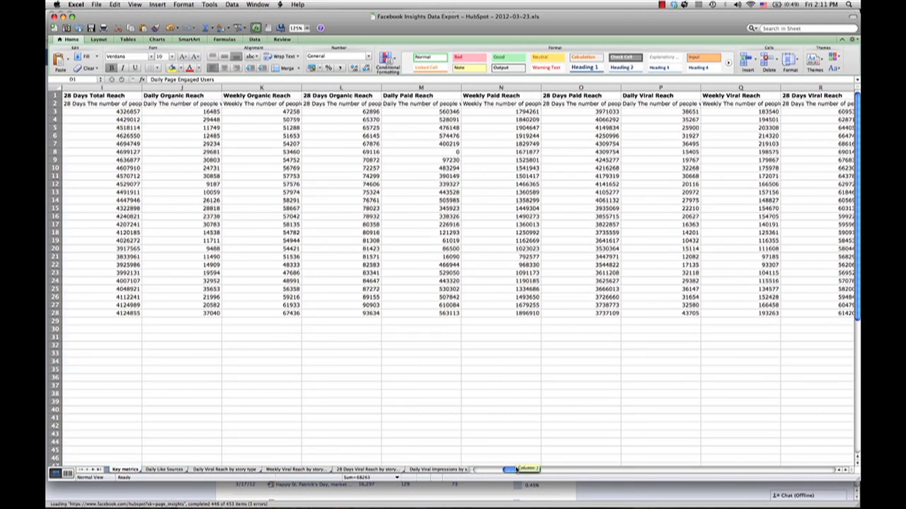
{"action": "scroll", "scroll_direction": "right", "scroll_amount": 3}
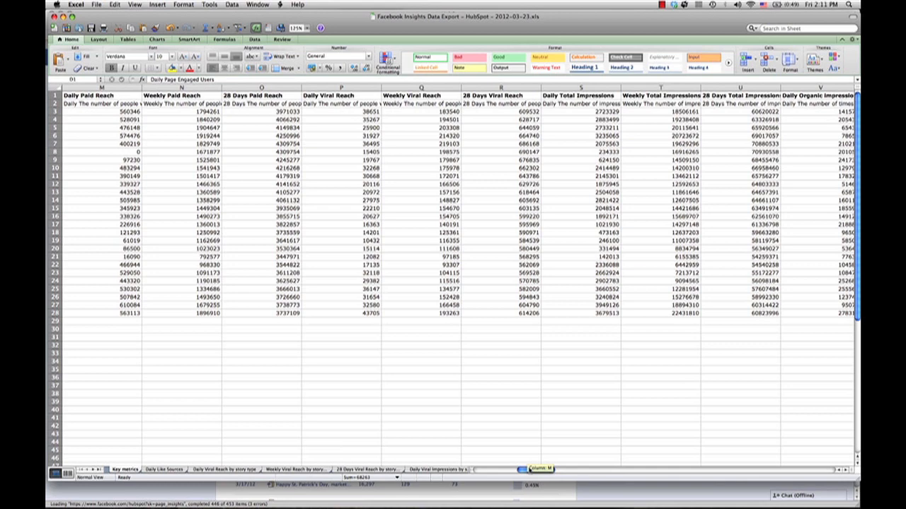
{"action": "scroll", "scroll_direction": "right", "scroll_amount": 3}
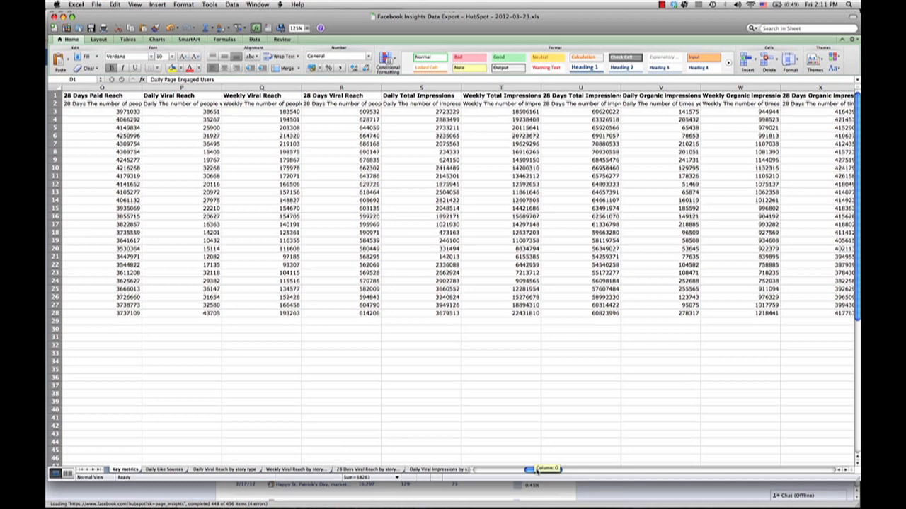
{"action": "scroll", "scroll_direction": "right", "scroll_amount": 3}
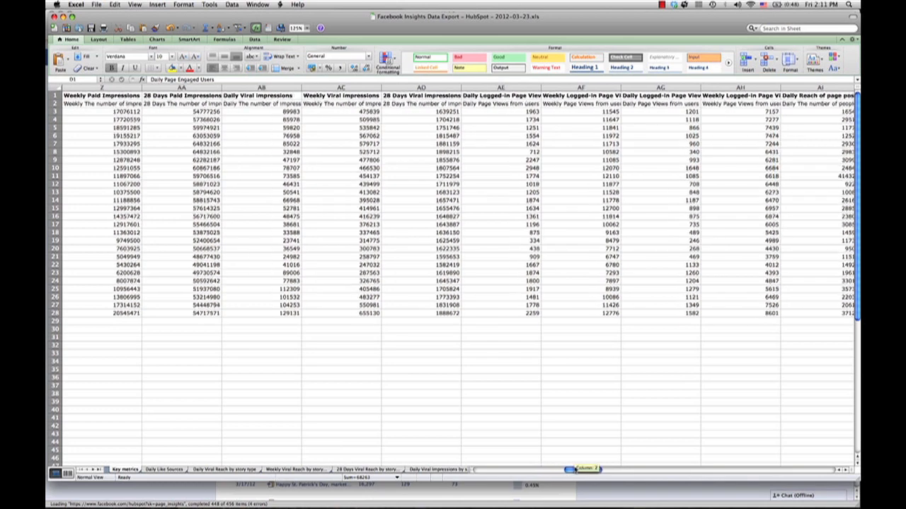
{"action": "scroll", "scroll_direction": "left", "scroll_amount": 3}
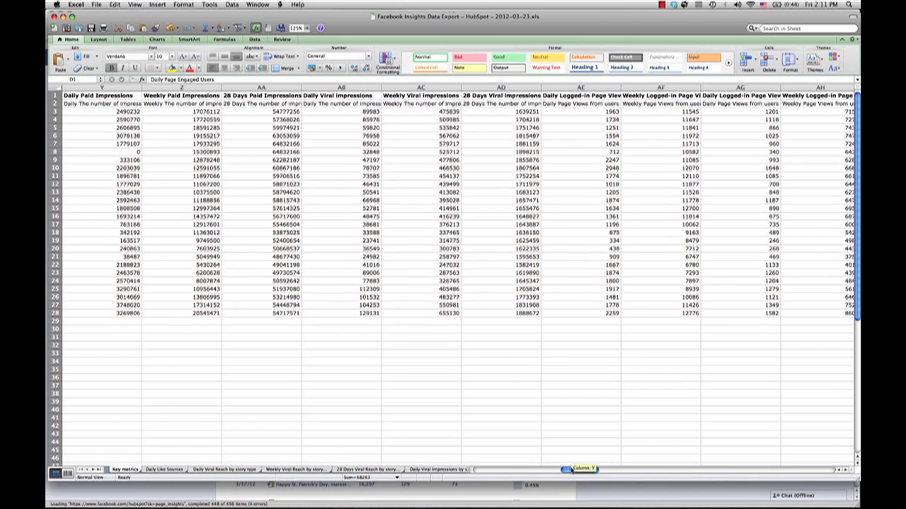
{"action": "scroll", "scroll_direction": "right", "scroll_amount": 3}
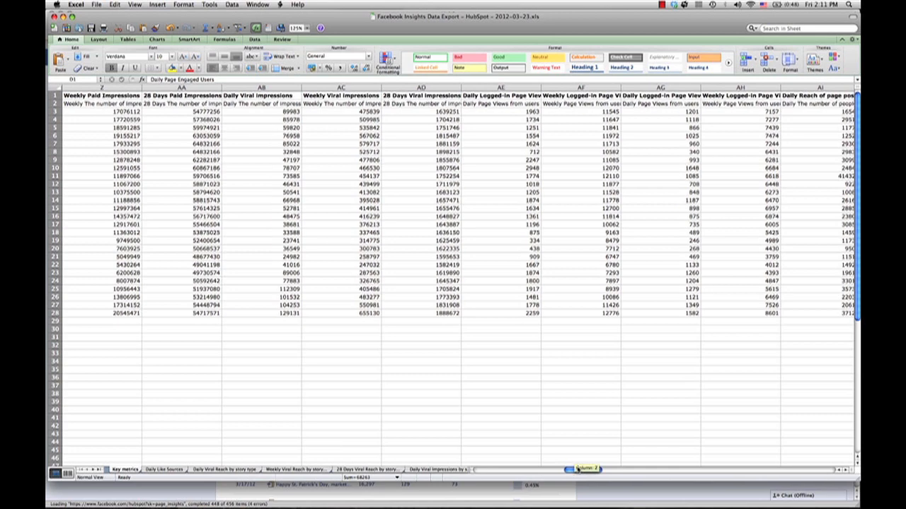
{"action": "scroll", "scroll_direction": "right", "scroll_amount": 3}
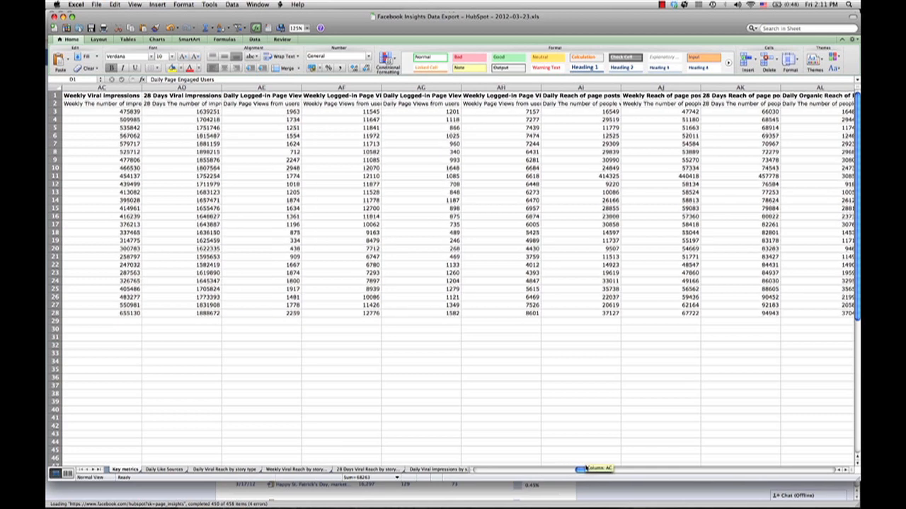
{"action": "scroll", "scroll_direction": "right", "scroll_amount": 3}
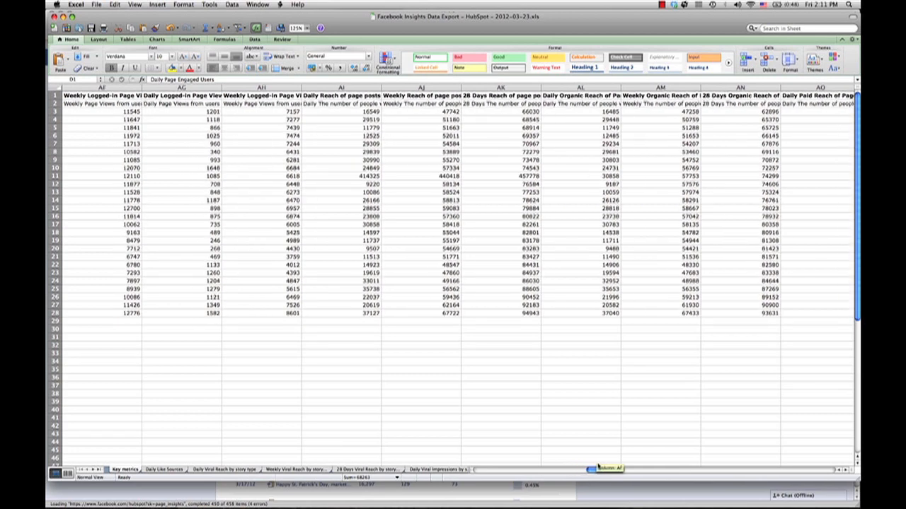
{"action": "scroll", "scroll_direction": "right", "scroll_amount": 3}
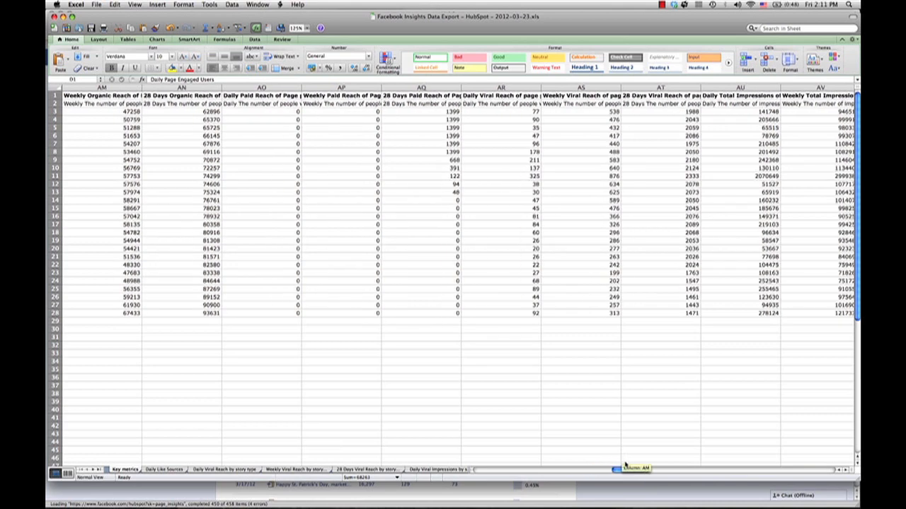
{"action": "scroll", "scroll_direction": "right", "scroll_amount": 3}
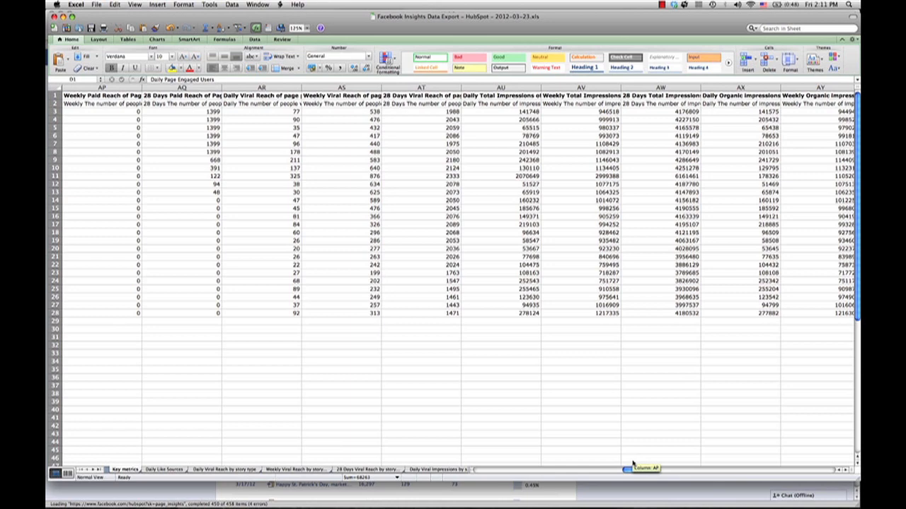
{"action": "scroll", "scroll_direction": "right", "scroll_amount": 3}
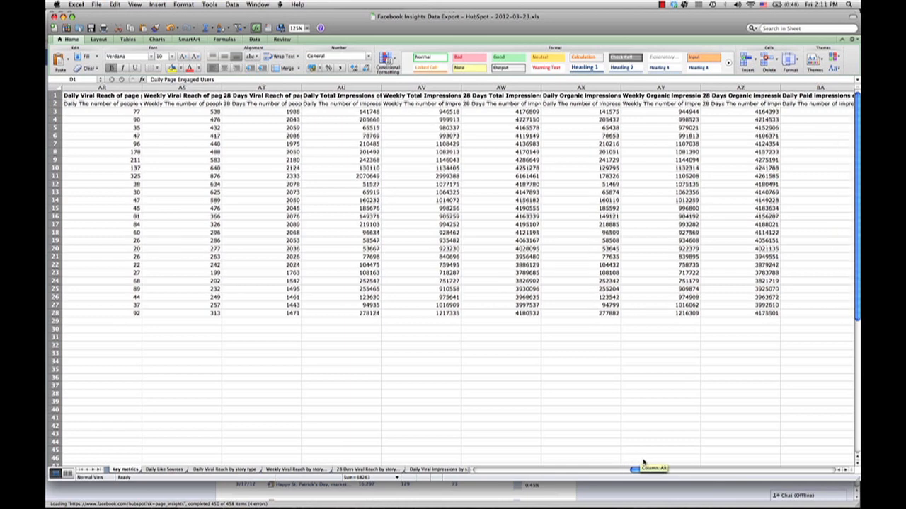
{"action": "scroll", "scroll_direction": "right", "scroll_amount": 3}
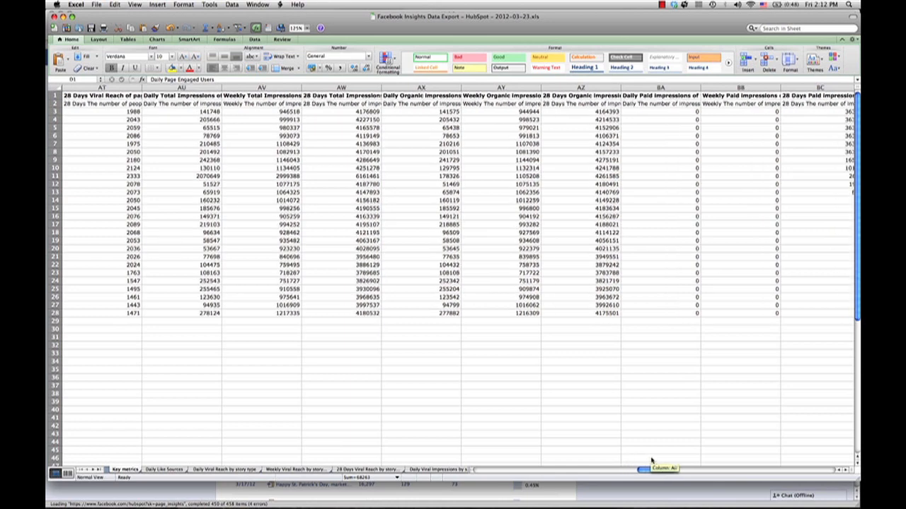
{"action": "scroll", "scroll_direction": "right", "scroll_amount": 3}
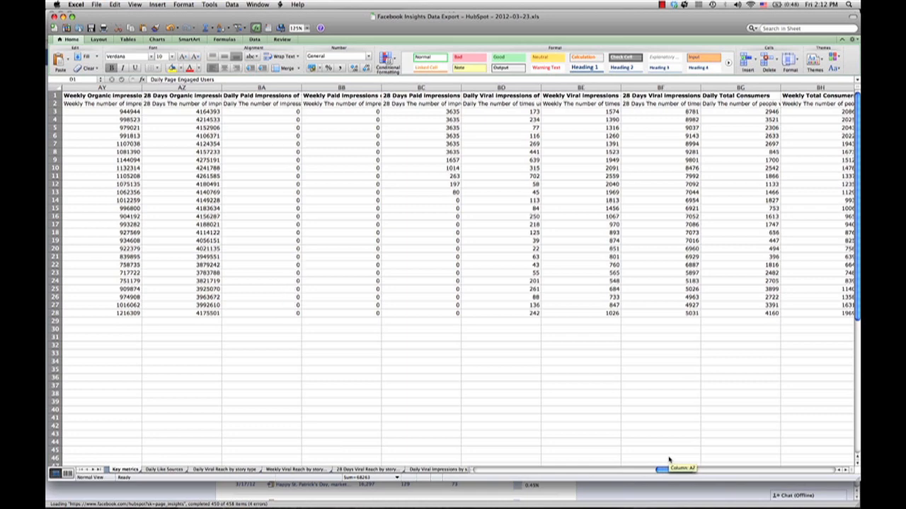
{"action": "scroll", "scroll_direction": "right", "scroll_amount": 3}
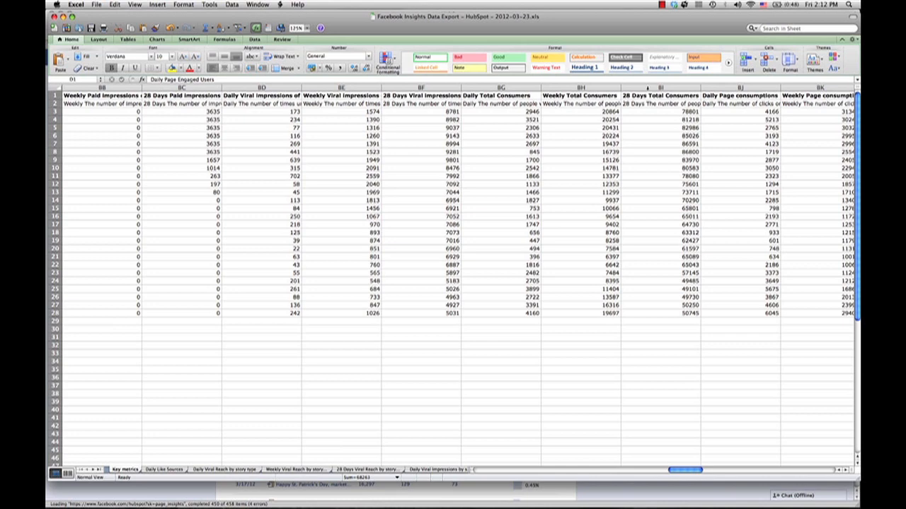
{"action": "right_click", "coordinate": [630, 87]}
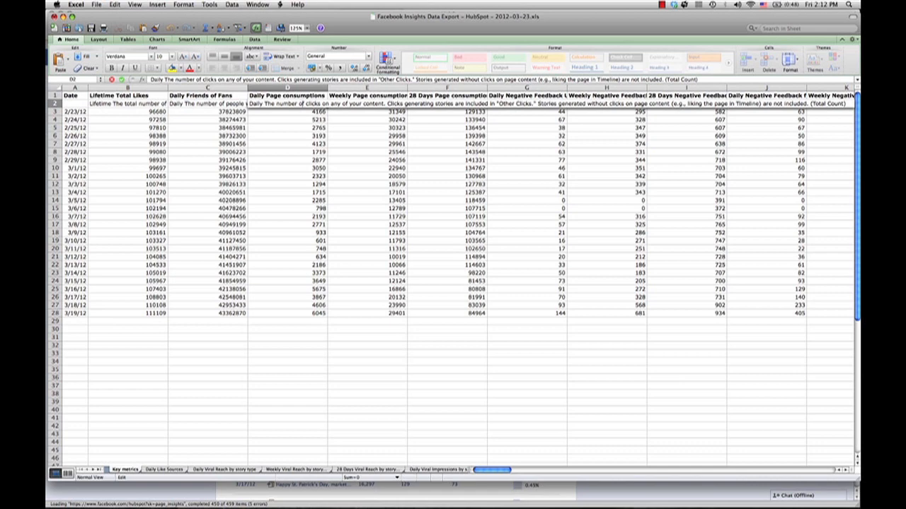
Select and delete every column from Weekly Page consumptions onward.
{"action": "left_click", "coordinate": [287, 152]}
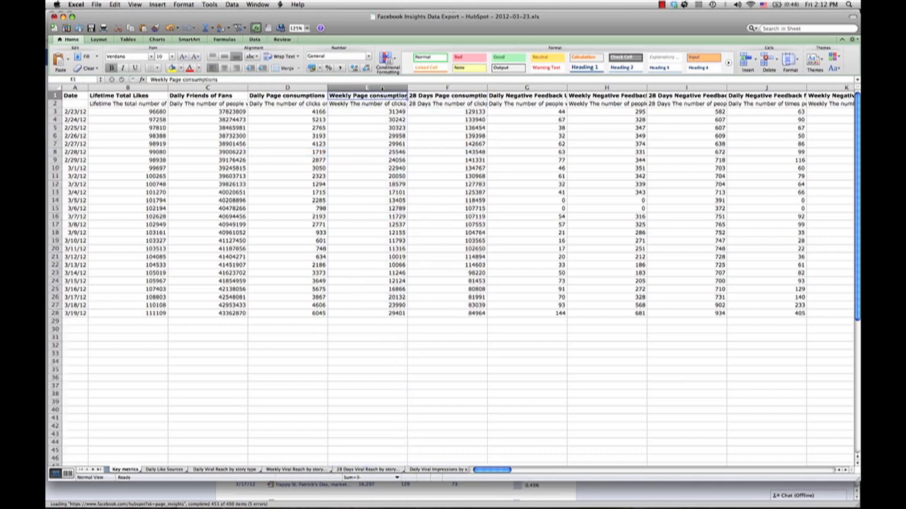
{"action": "left_click", "coordinate": [367, 88]}
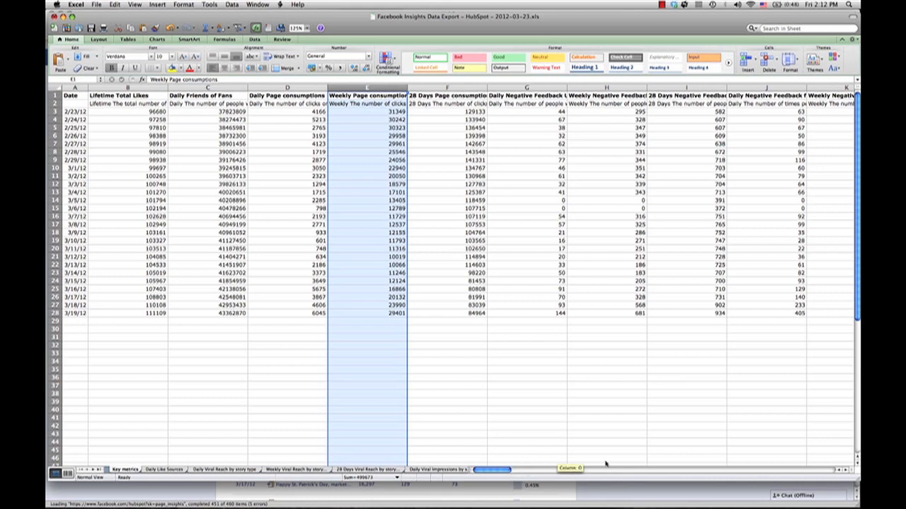
{"action": "scroll", "scroll_direction": "right", "scroll_amount": 3}
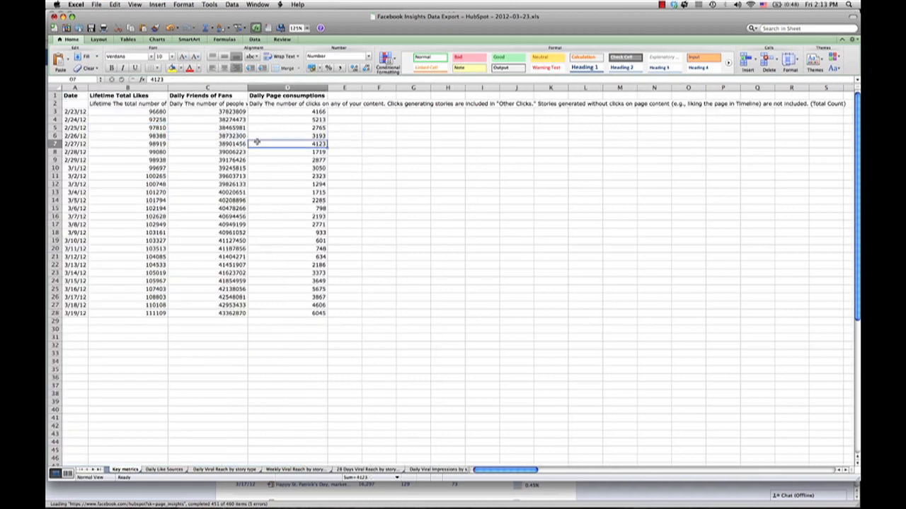
{"action": "mouse_move", "coordinate": [260, 136]}
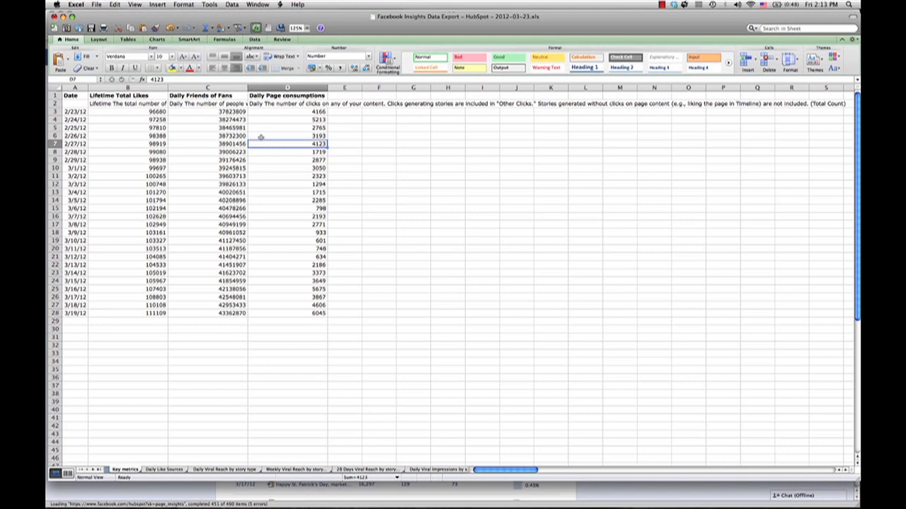
Move Daily Page consumptions into column E and type 'Total Daily' in D1.
{"action": "left_click", "coordinate": [287, 87]}
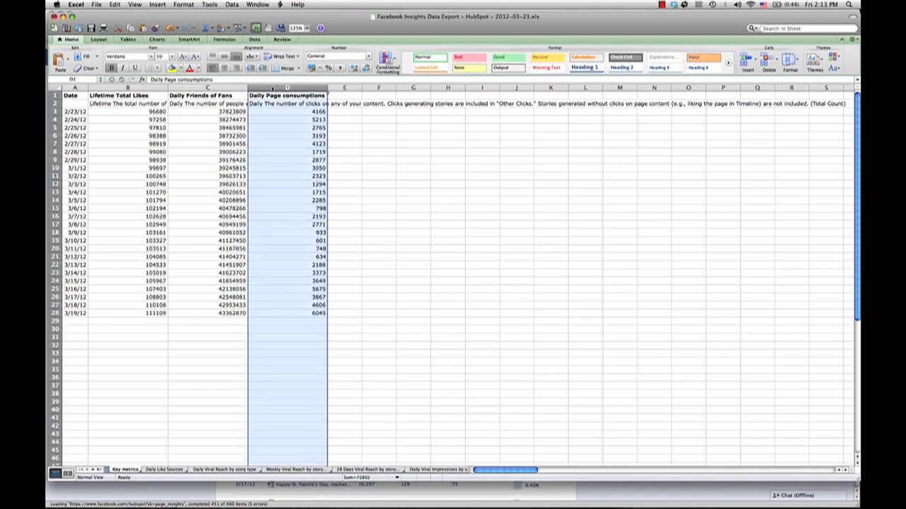
{"action": "left_click", "coordinate": [345, 94]}
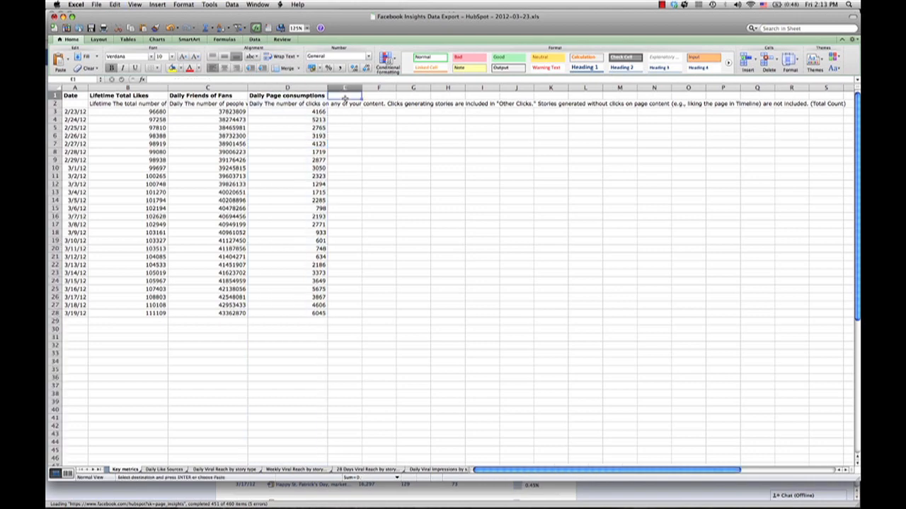
{"action": "left_click", "coordinate": [321, 87]}
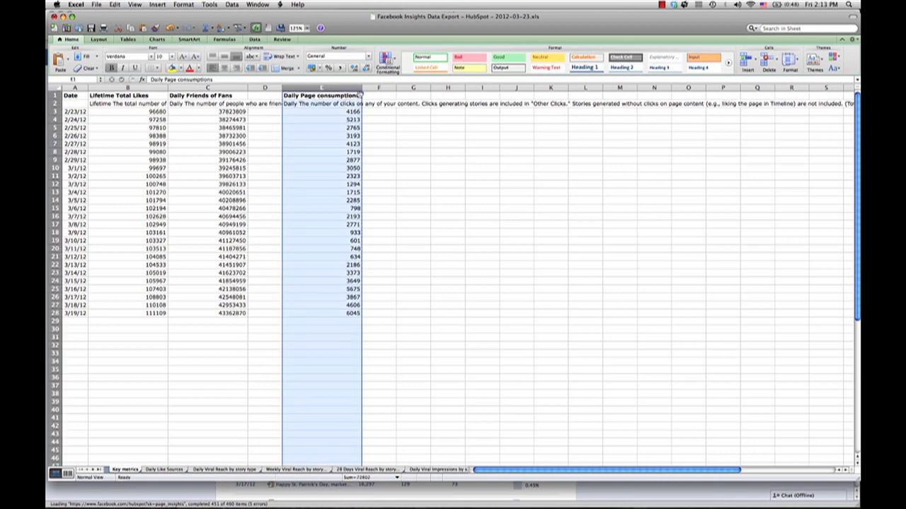
{"action": "left_click", "coordinate": [265, 95]}
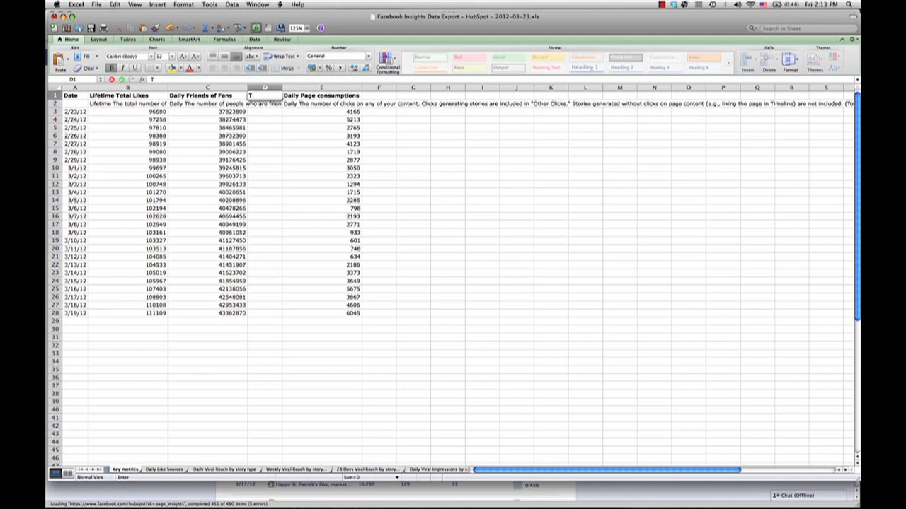
{"action": "type", "text": "Total Daily"}
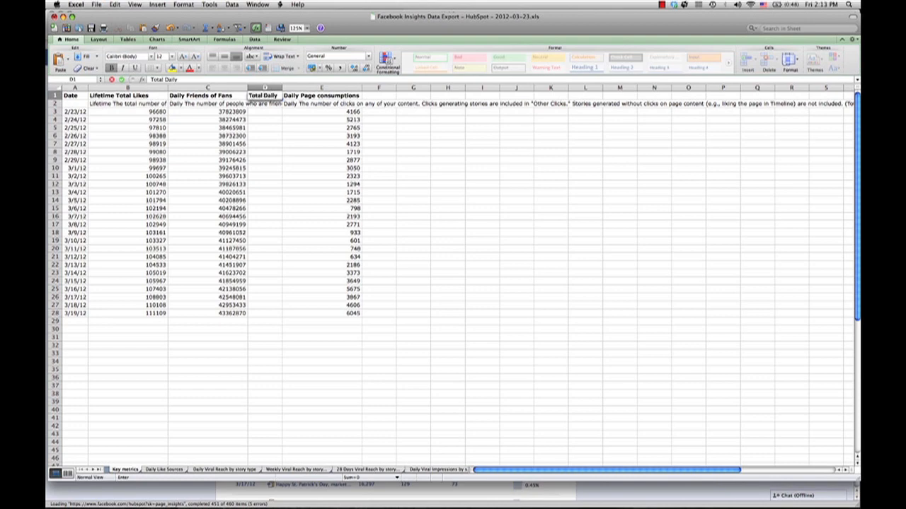
Change headings to 'Total Daily Reach' in D1 and 'Lifetime Total Fans' in B1.
{"action": "left_click", "coordinate": [266, 103]}
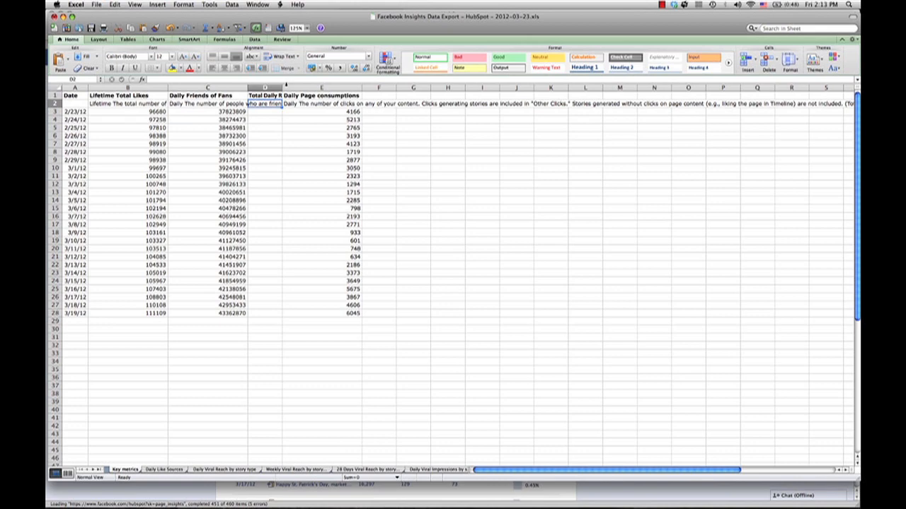
{"action": "left_click", "coordinate": [272, 111]}
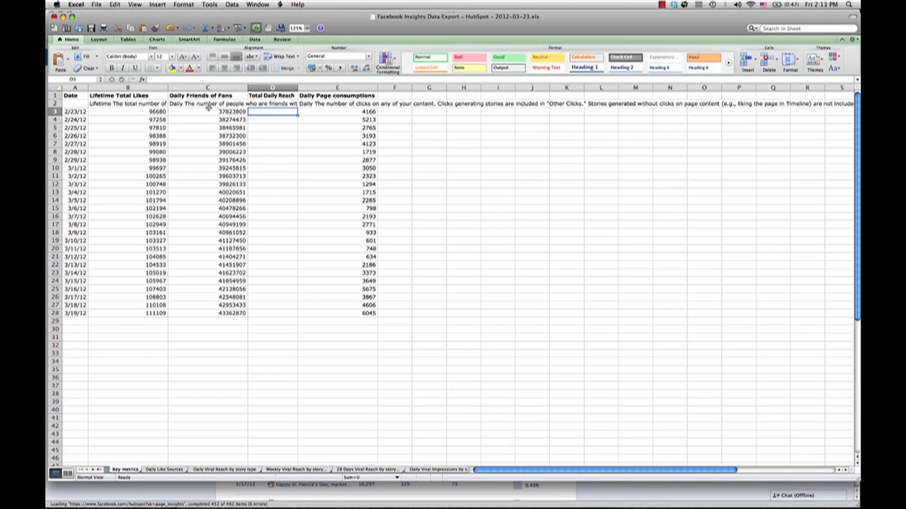
{"action": "left_click", "coordinate": [207, 112]}
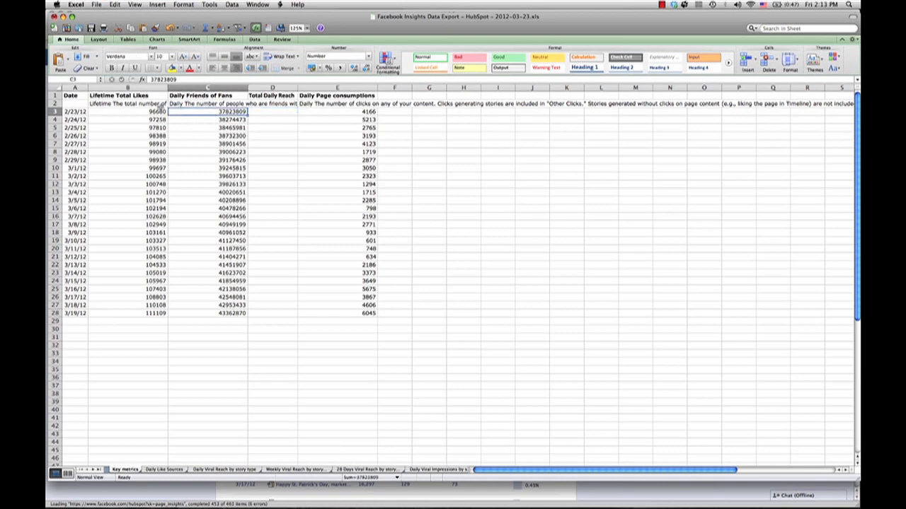
{"action": "left_click", "coordinate": [128, 111]}
{"action": "type", "text": "Fan"}
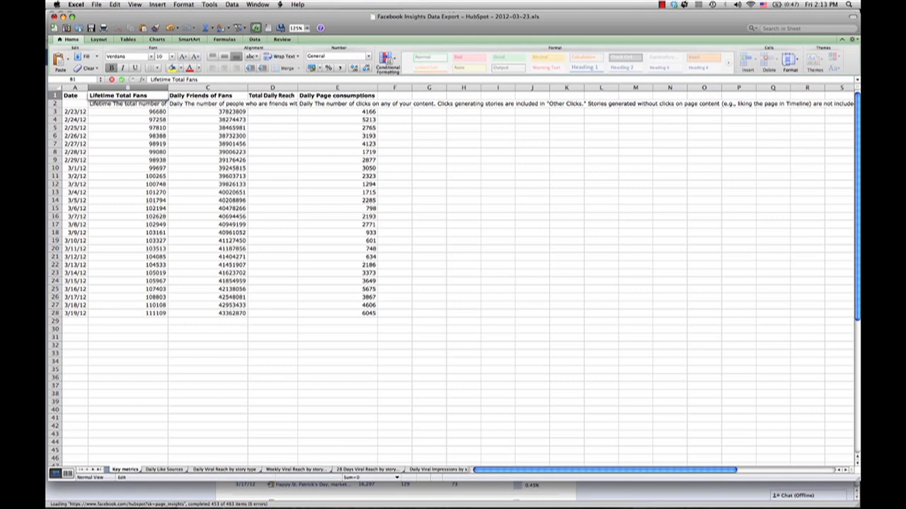
{"action": "left_click", "coordinate": [126, 111]}
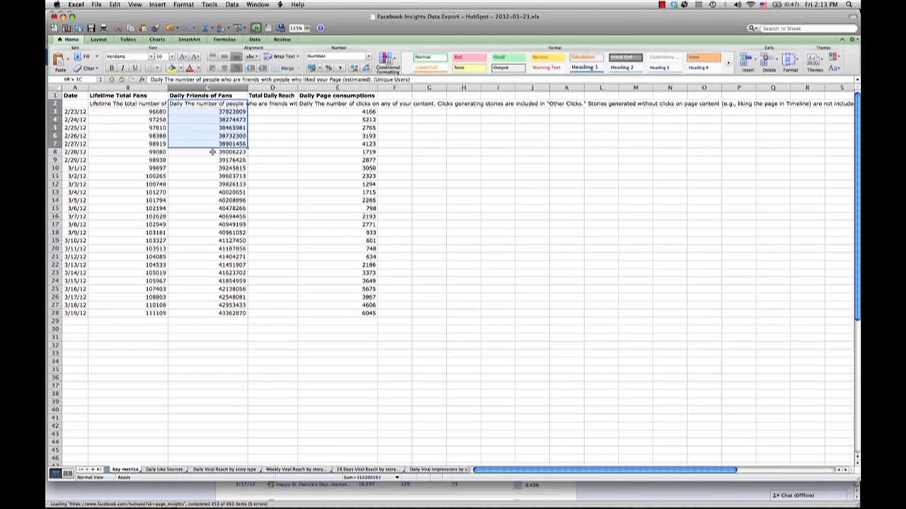
{"action": "left_click", "coordinate": [272, 111]}
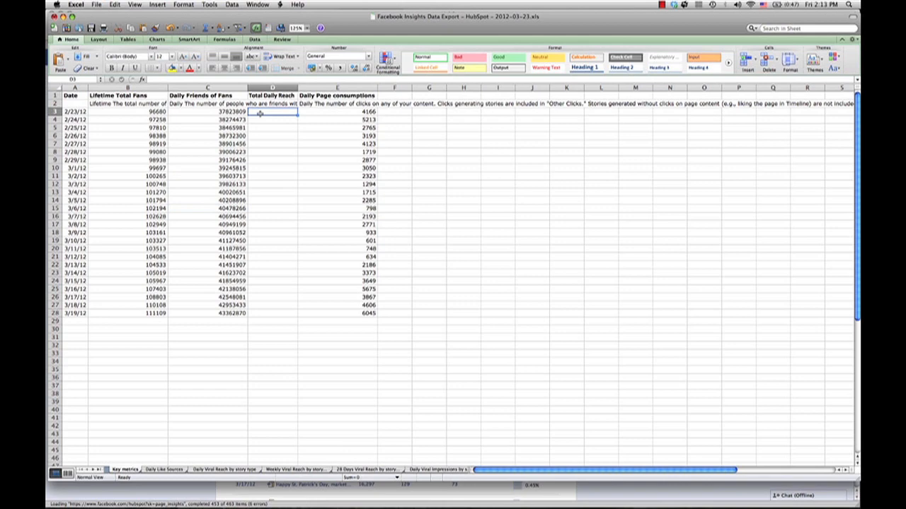
Enter =SUM(C3+B3) in D3 to total fans and friends of fans, giving 37920489.
{"action": "type", "text": "=SUM"}
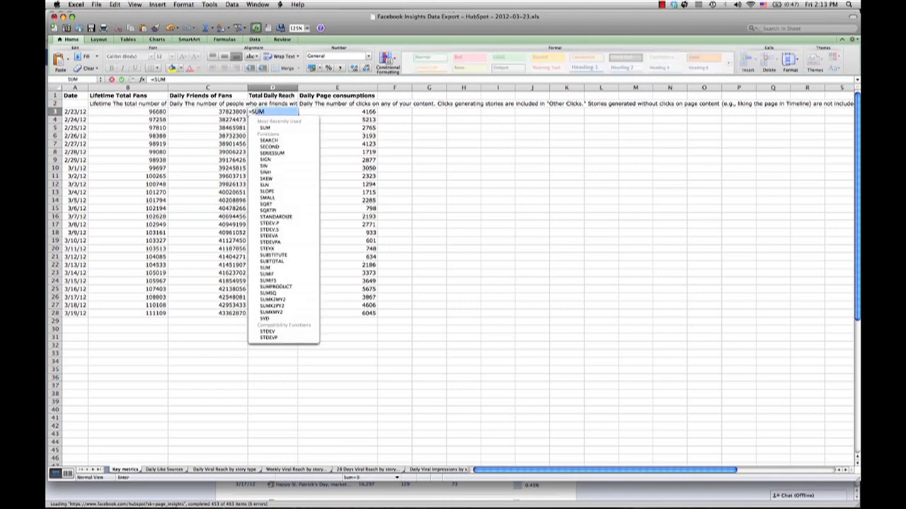
{"action": "type", "text": "M"}
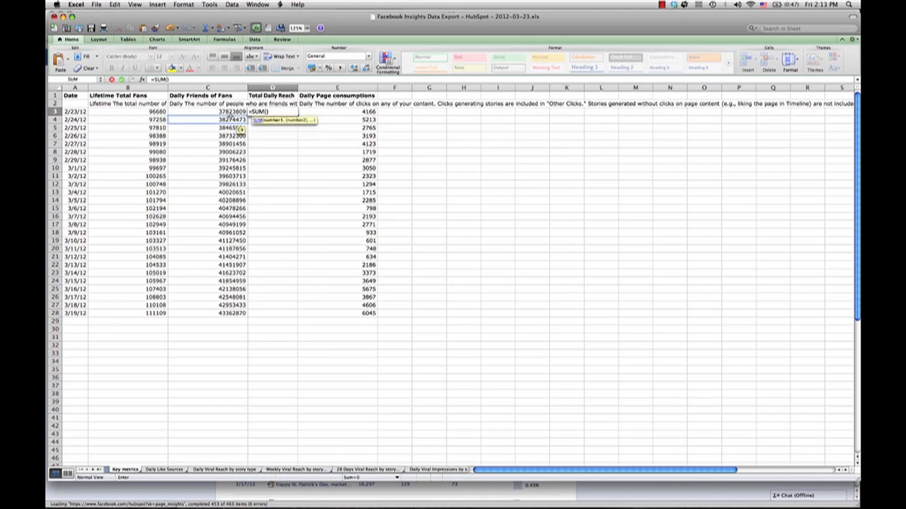
{"action": "left_click", "coordinate": [207, 111]}
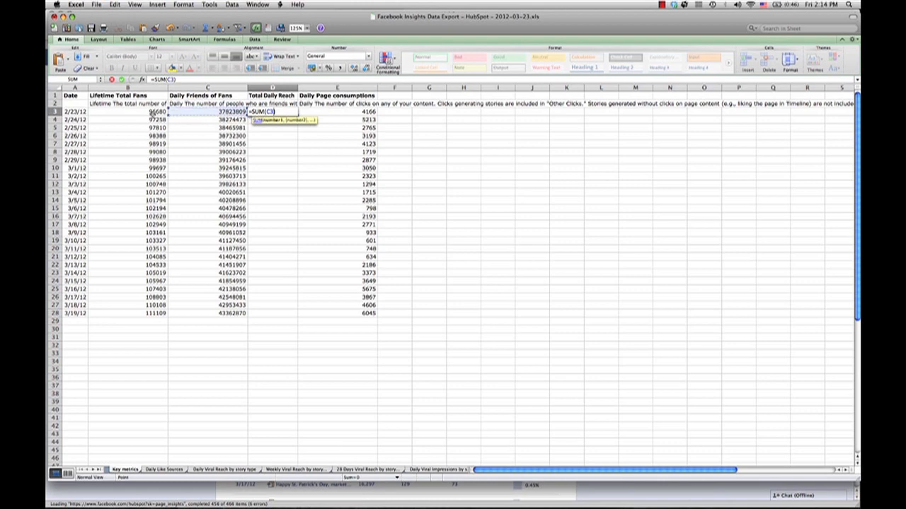
{"action": "type", "text": "+"}
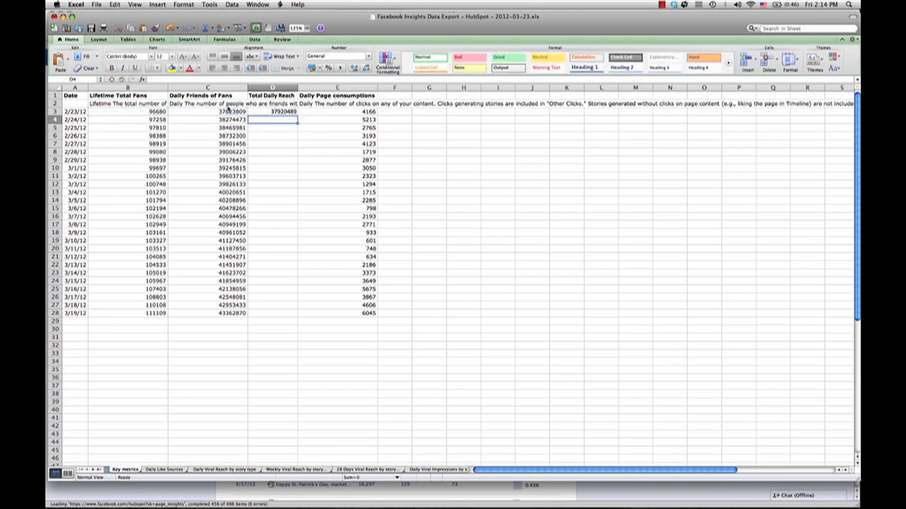
Reselect D3 to check its =SUM(C3+B3) formula result of 37920489.
{"action": "left_click", "coordinate": [273, 112]}
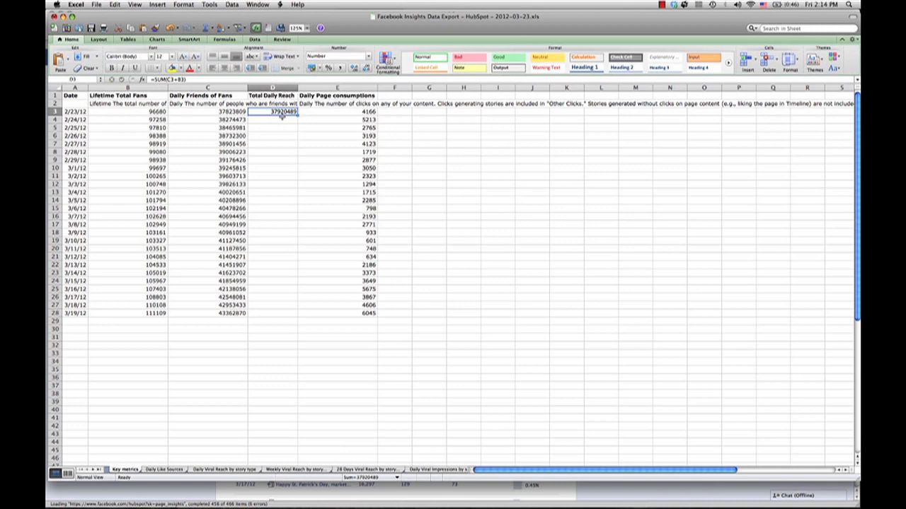
{"action": "mouse_move", "coordinate": [115, 322]}
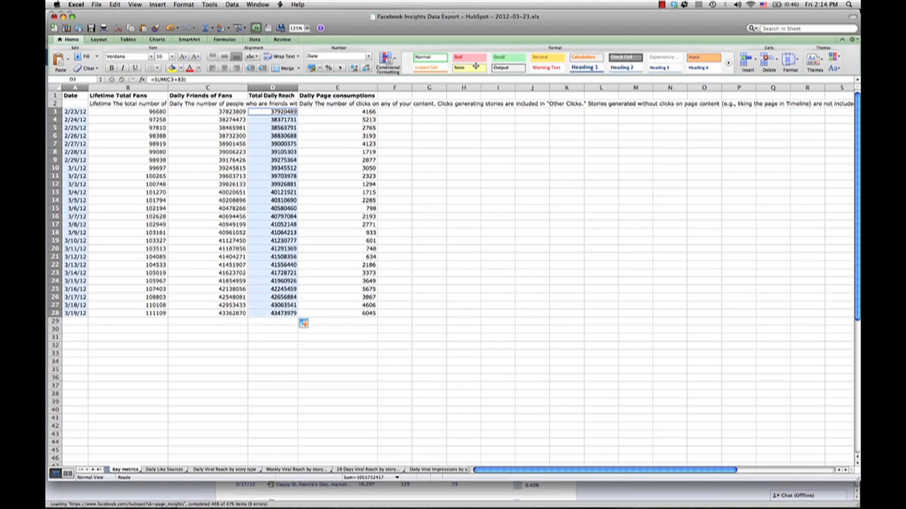
Insert a Total Daily Reach line chart, place it beside the table, and cancel Format Chart Area.
{"action": "left_click", "coordinate": [157, 39]}
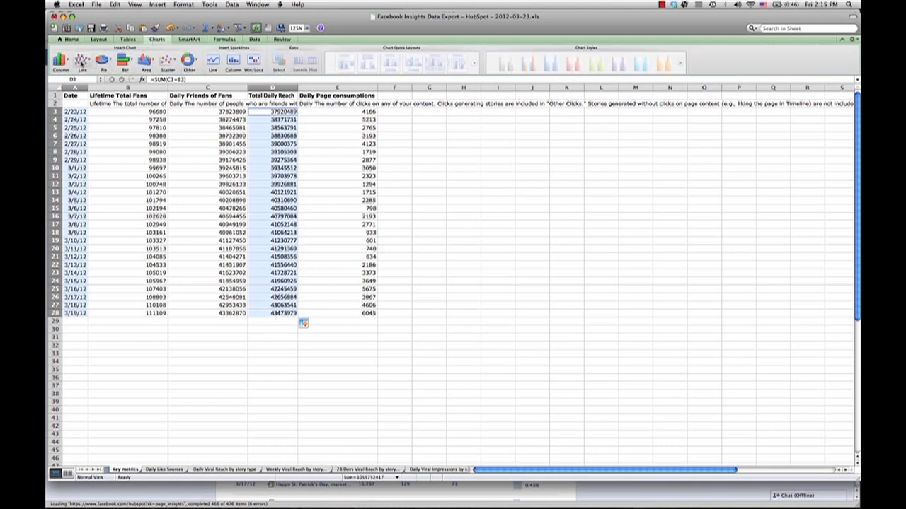
{"action": "left_click", "coordinate": [81, 61]}
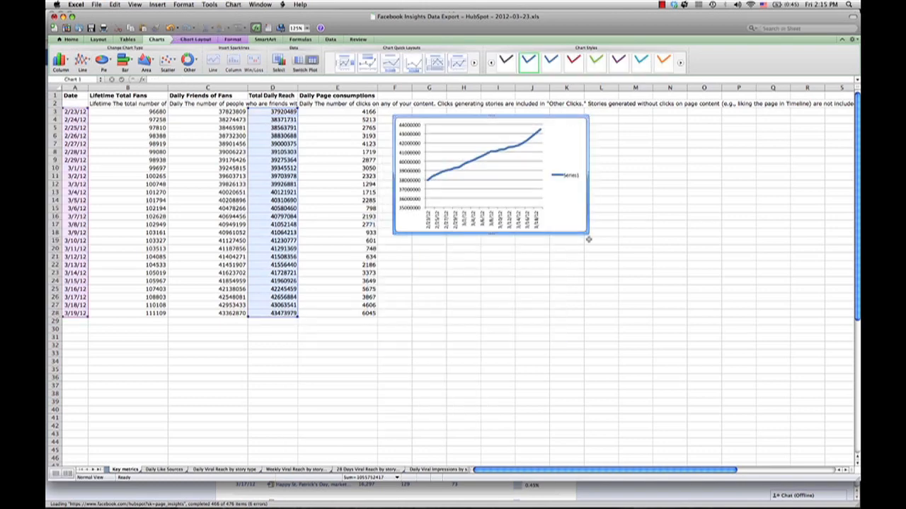
{"action": "left_click_drag", "start_coordinate": [587, 239], "coordinate": [686, 290]}
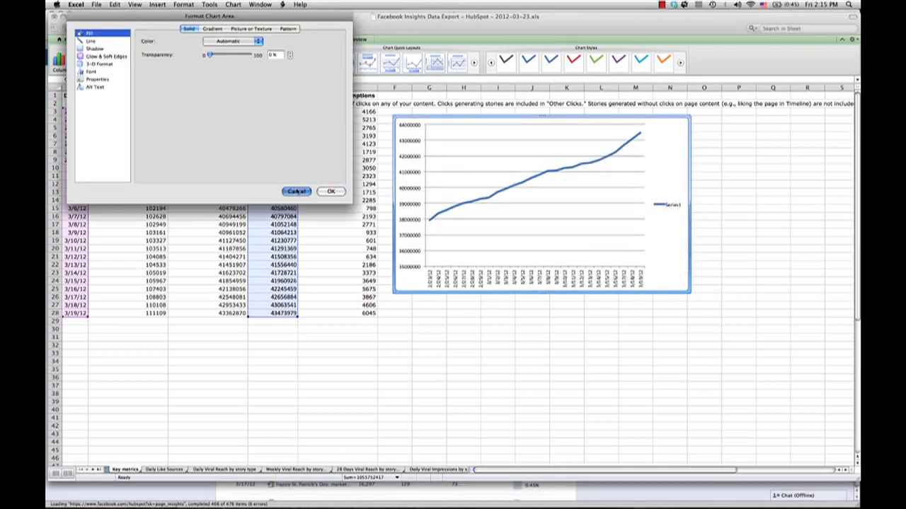
{"action": "left_click", "coordinate": [296, 191]}
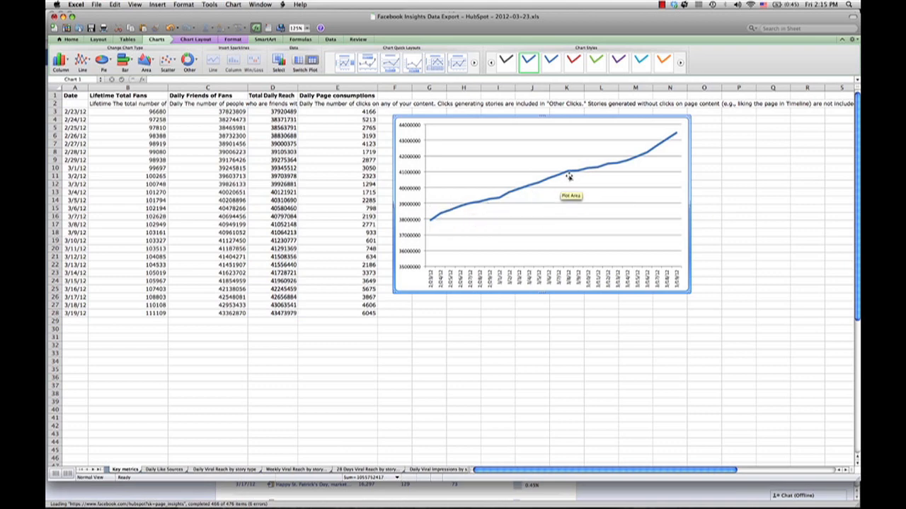
{"action": "mouse_move", "coordinate": [651, 154]}
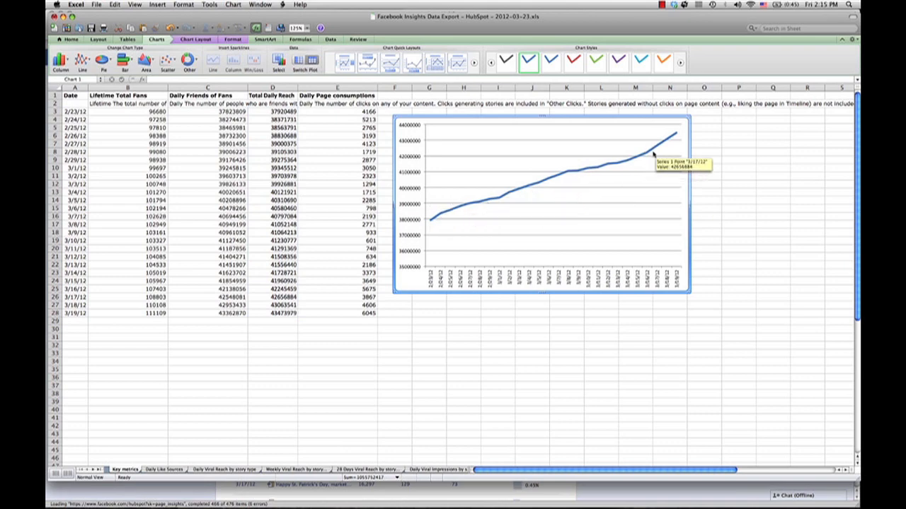
{"action": "mouse_move", "coordinate": [591, 184]}
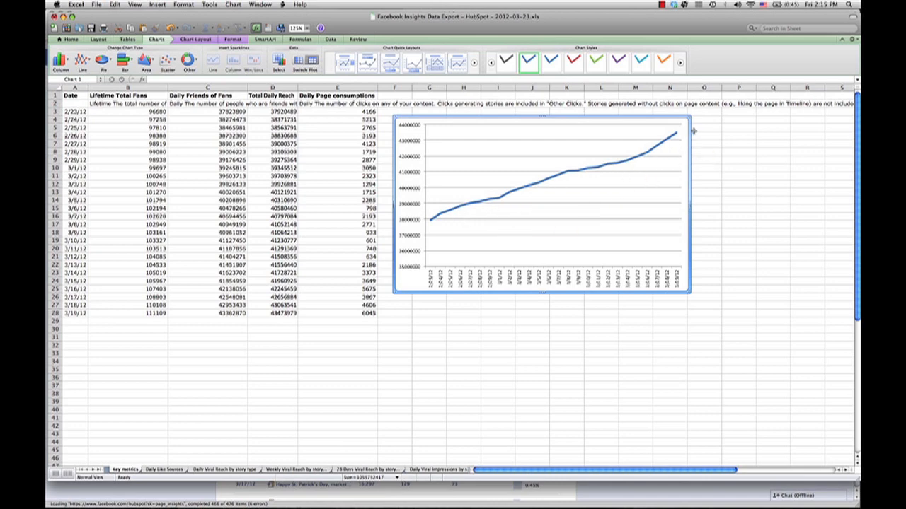
{"action": "mouse_move", "coordinate": [552, 370]}
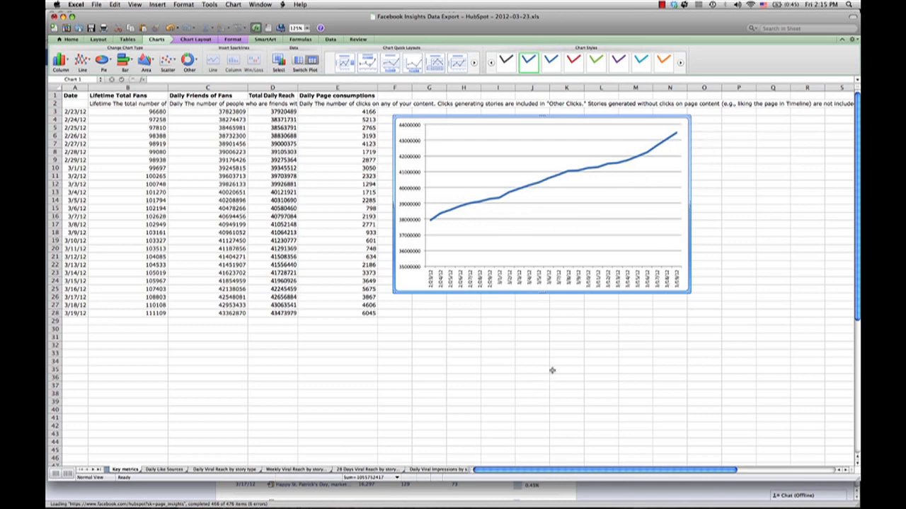
{"action": "mouse_move", "coordinate": [308, 208]}
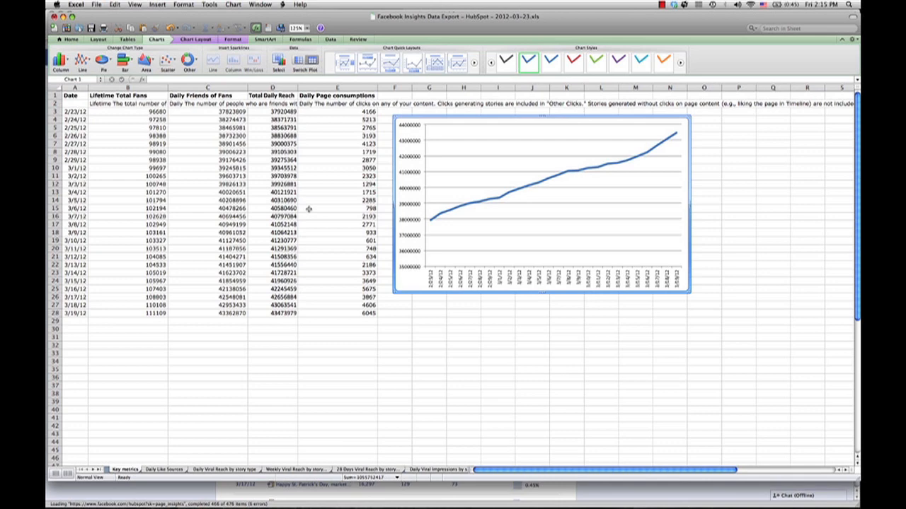
{"action": "mouse_move", "coordinate": [189, 125]}
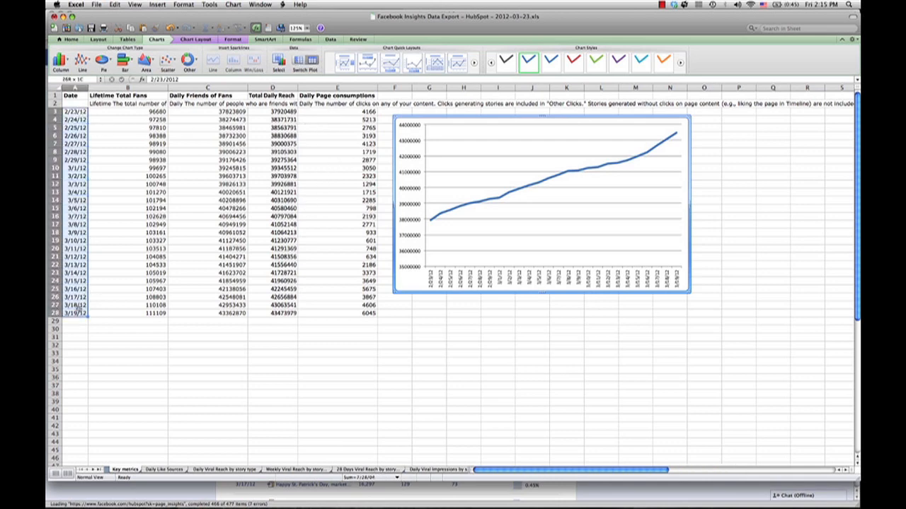
Chart Daily Page consumptions by date as a line chart and enlarge it below the reach chart.
{"action": "left_click", "coordinate": [338, 111]}
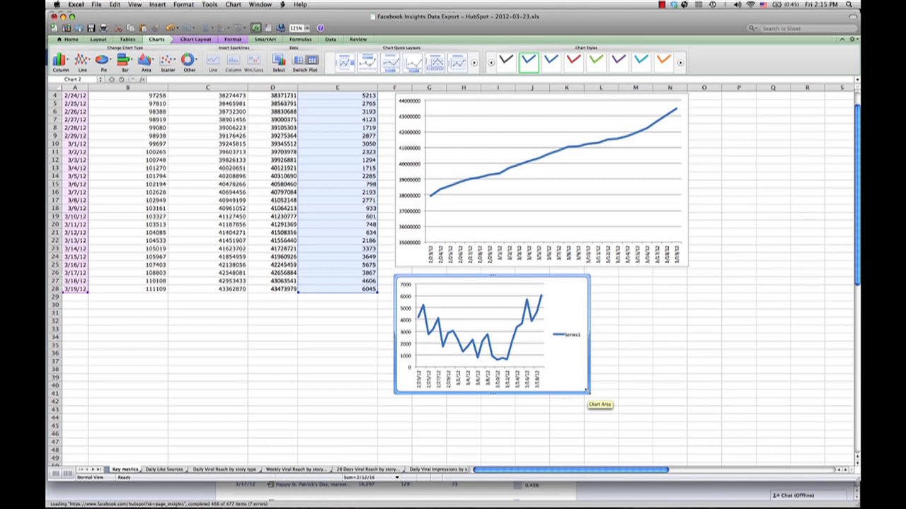
{"action": "left_click_drag", "start_coordinate": [583, 391], "coordinate": [688, 442]}
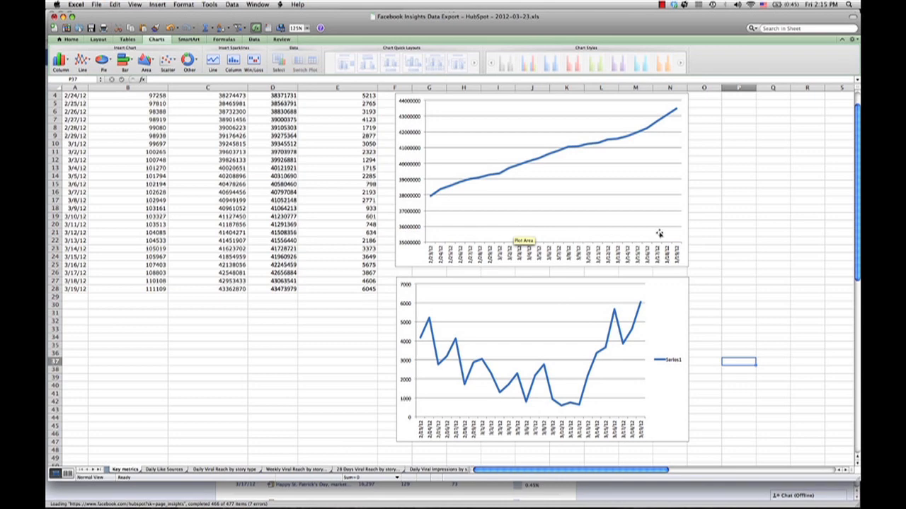
{"action": "scroll", "scroll_direction": "down", "scroll_amount": 3}
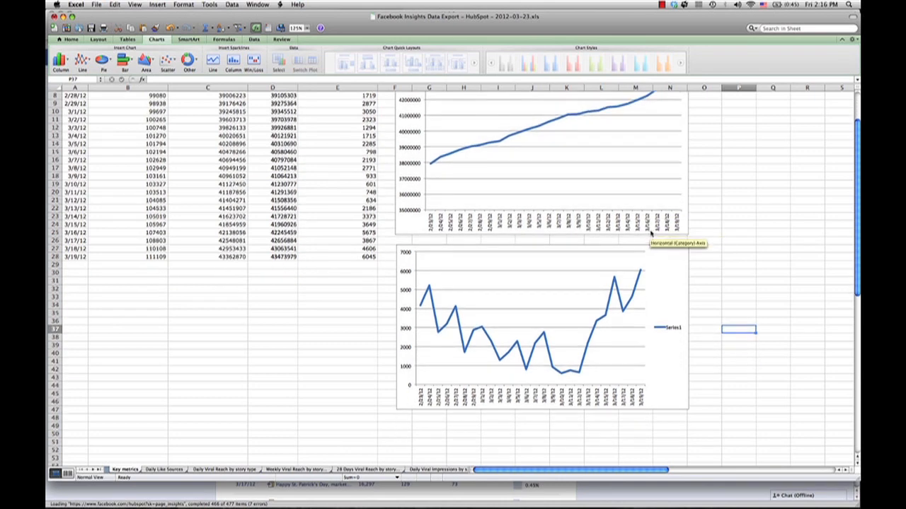
{"action": "mouse_move", "coordinate": [431, 261]}
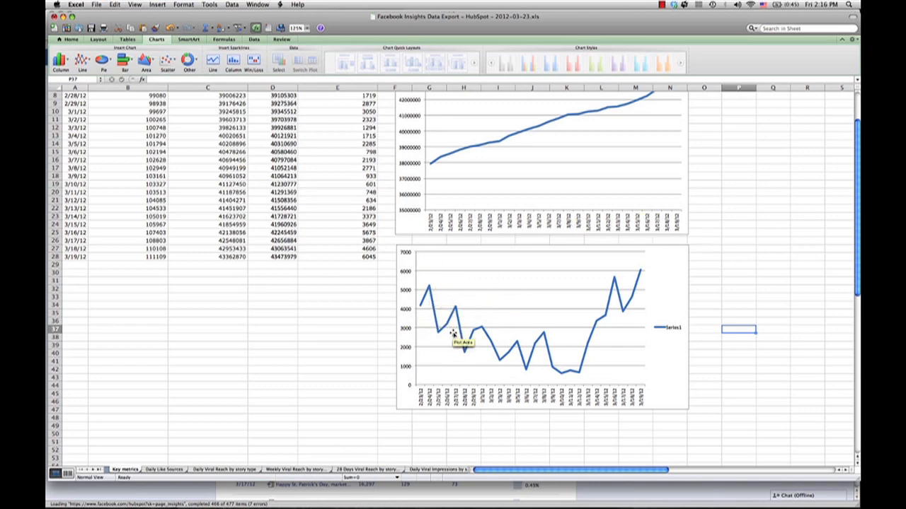
{"action": "mouse_move", "coordinate": [516, 346]}
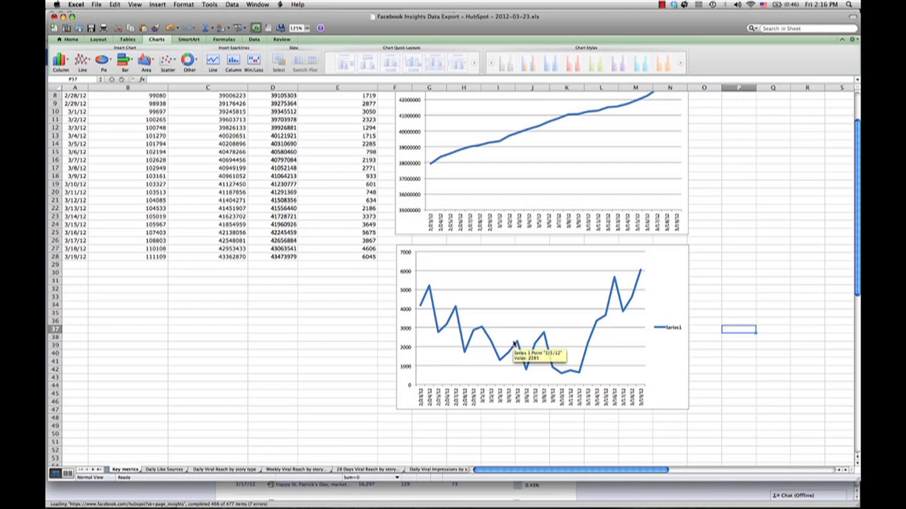
{"action": "mouse_move", "coordinate": [548, 370]}
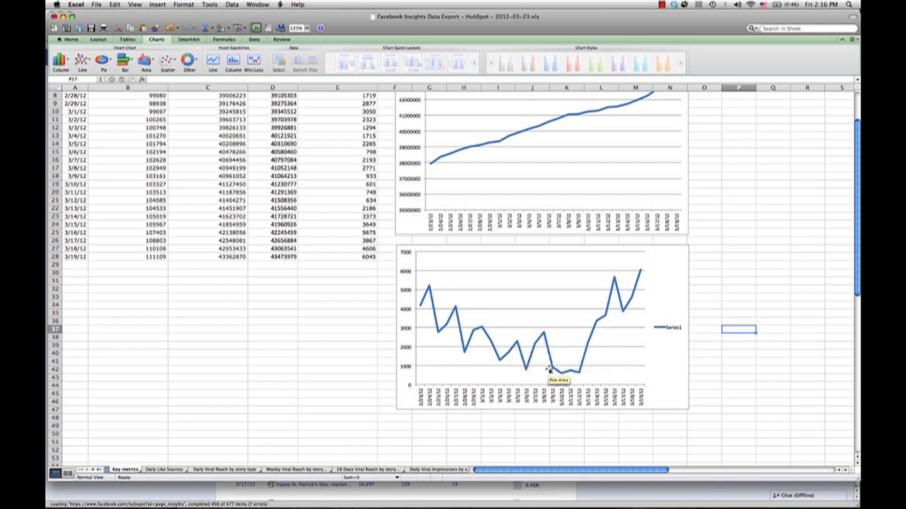
{"action": "mouse_move", "coordinate": [580, 371]}
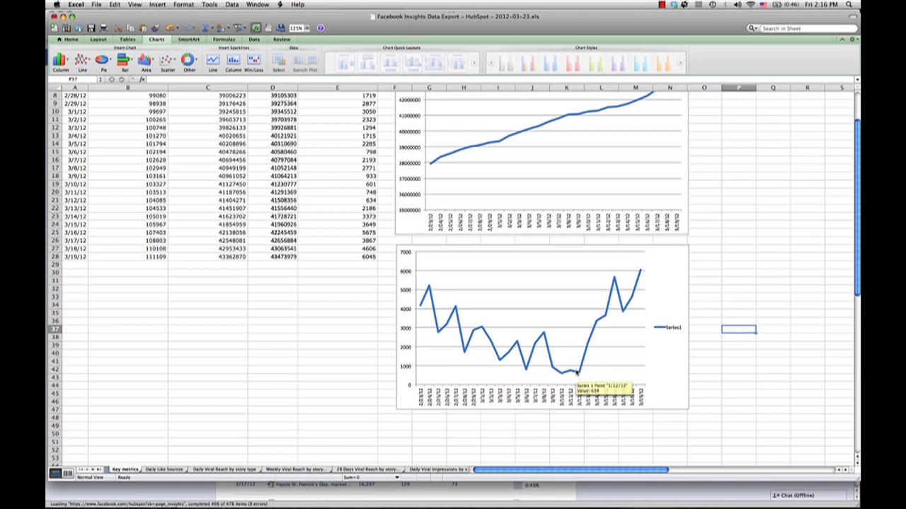
{"action": "mouse_move", "coordinate": [561, 377]}
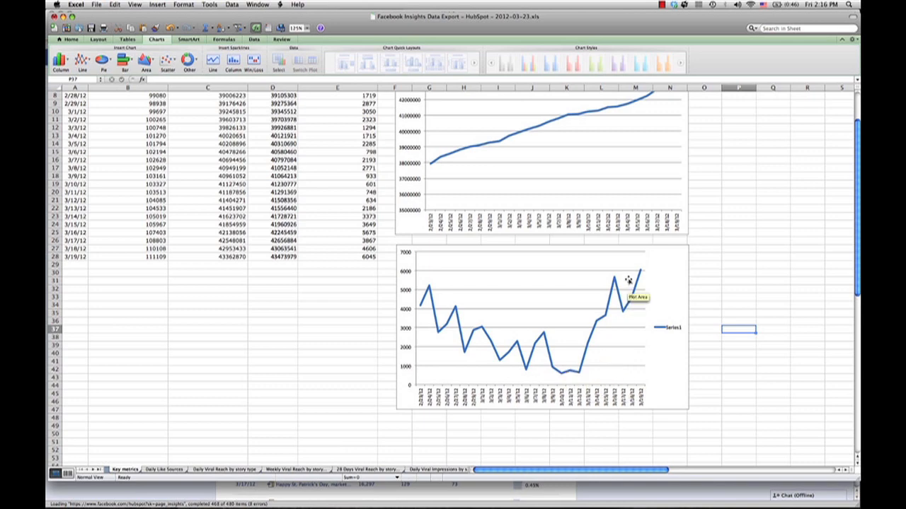
{"action": "mouse_move", "coordinate": [630, 274]}
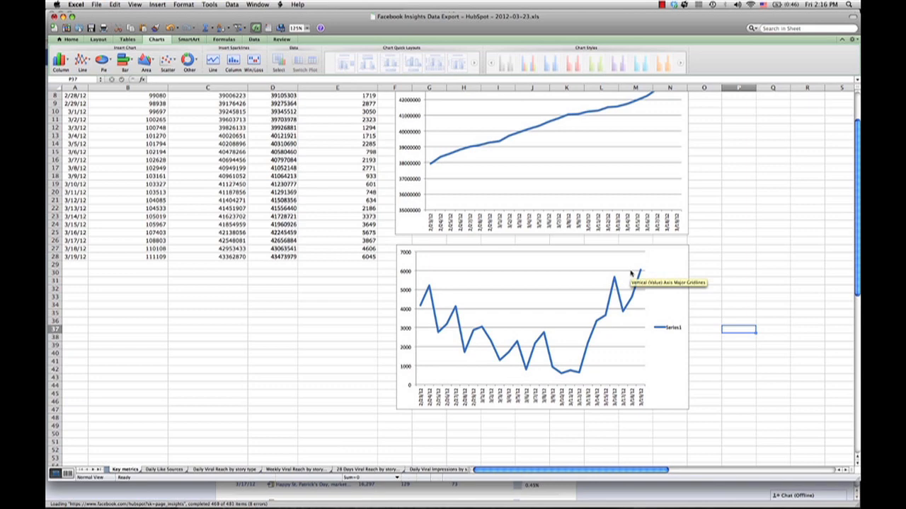
{"action": "mouse_move", "coordinate": [463, 346]}
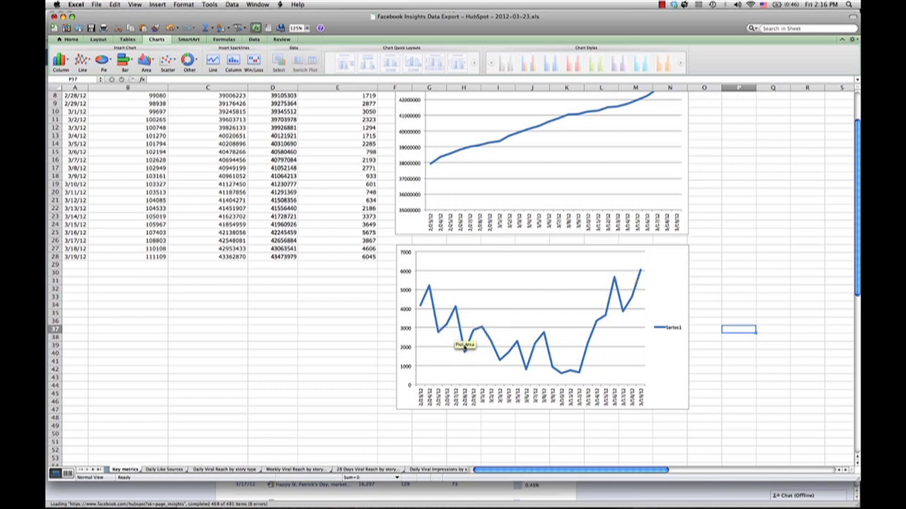
{"action": "mouse_move", "coordinate": [563, 373]}
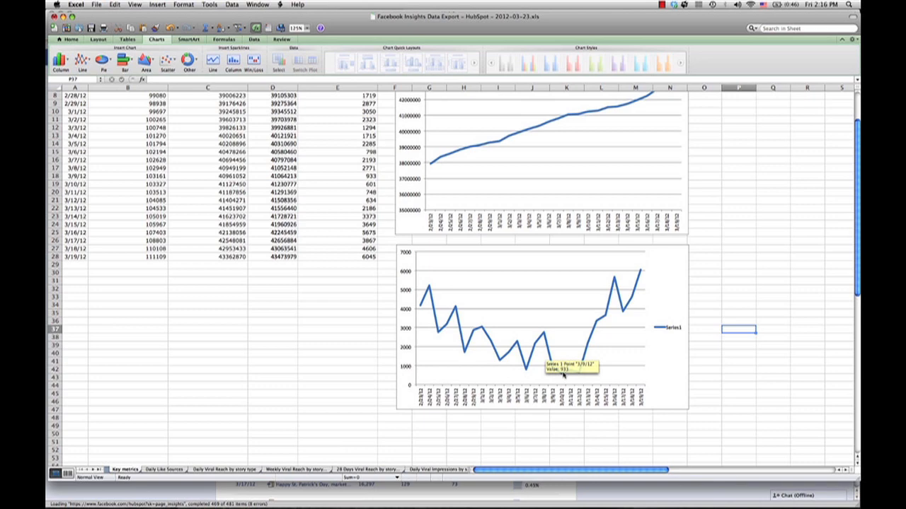
{"action": "mouse_move", "coordinate": [575, 380]}
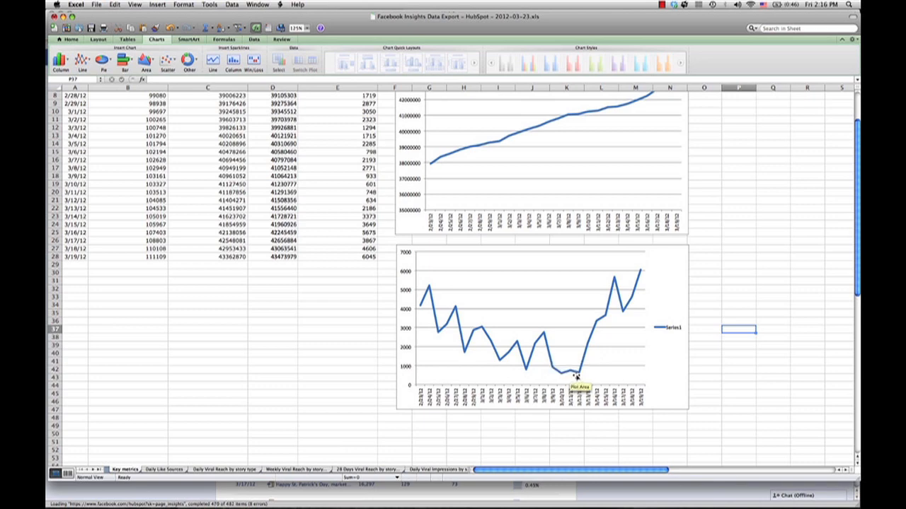
{"action": "mouse_move", "coordinate": [566, 330]}
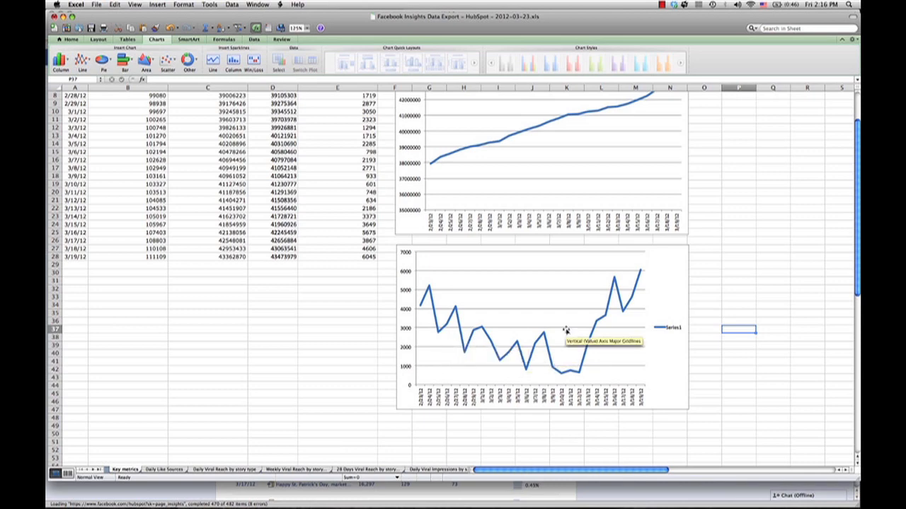
{"action": "scroll", "scroll_direction": "up", "scroll_amount": 3}
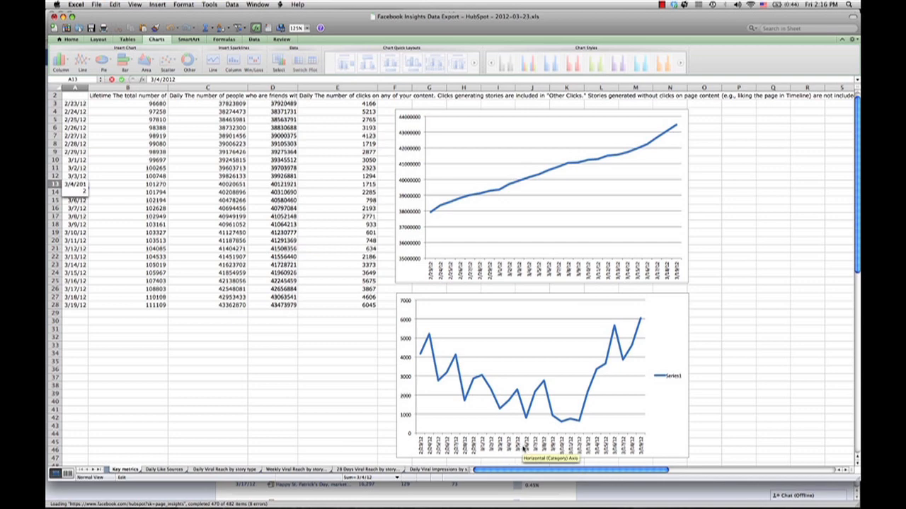
{"action": "mouse_move", "coordinate": [409, 389]}
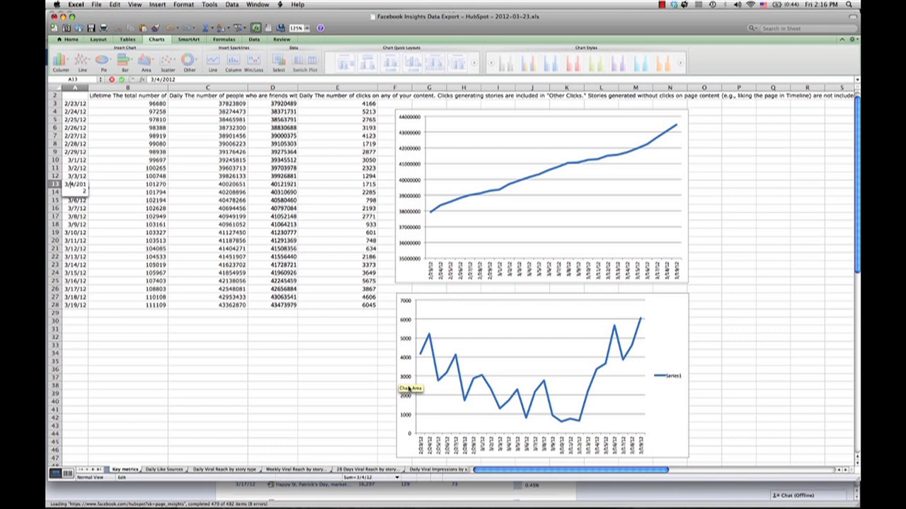
{"action": "mouse_move", "coordinate": [603, 367]}
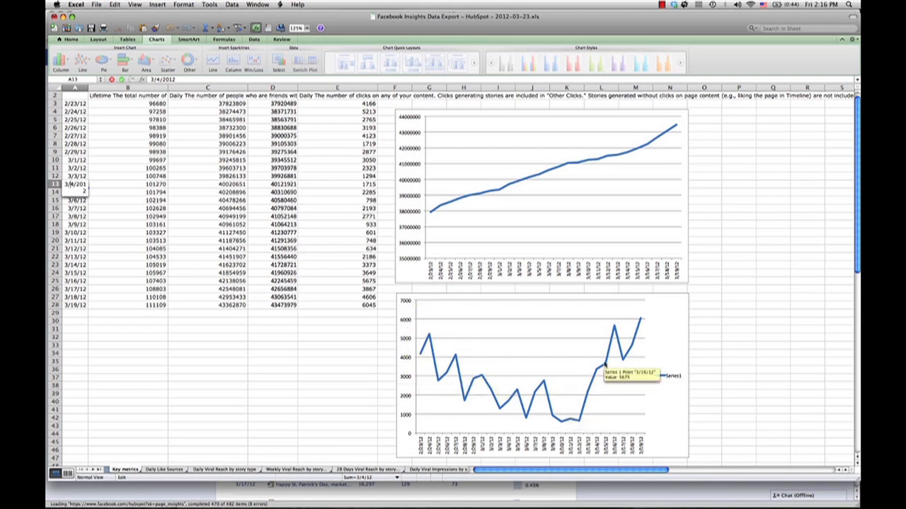
{"action": "mouse_move", "coordinate": [652, 295]}
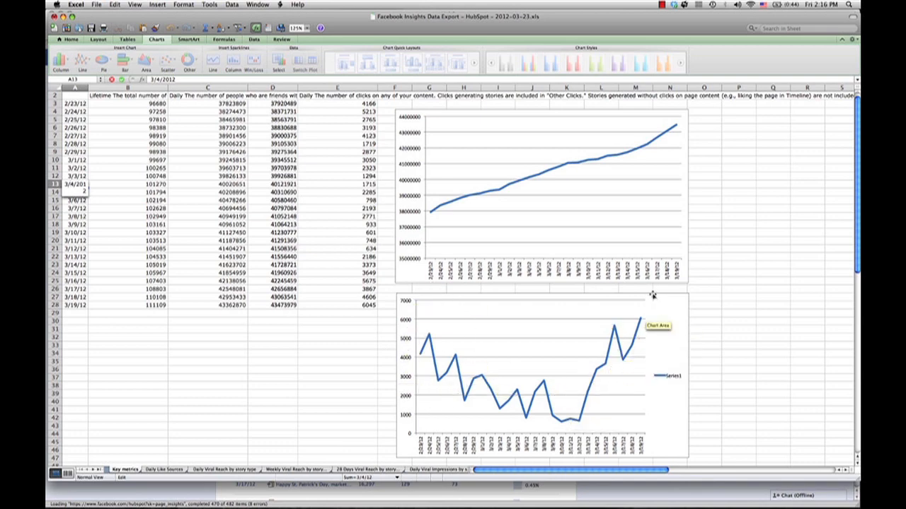